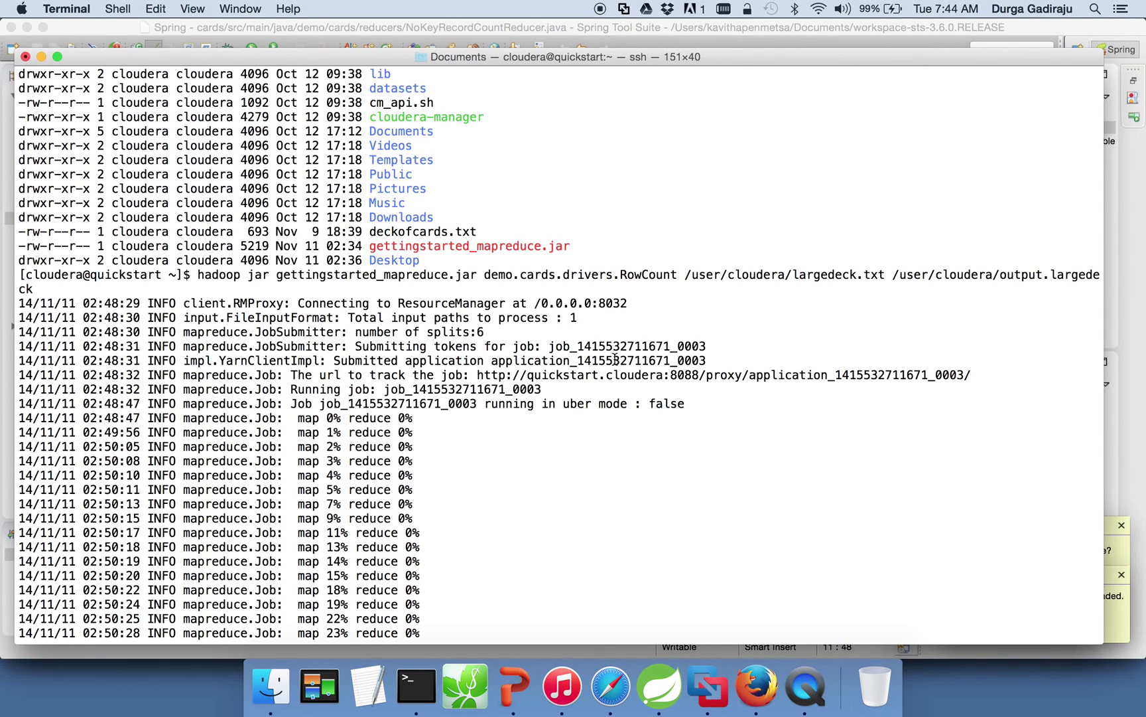
pyautogui.moveTo(630, 407)
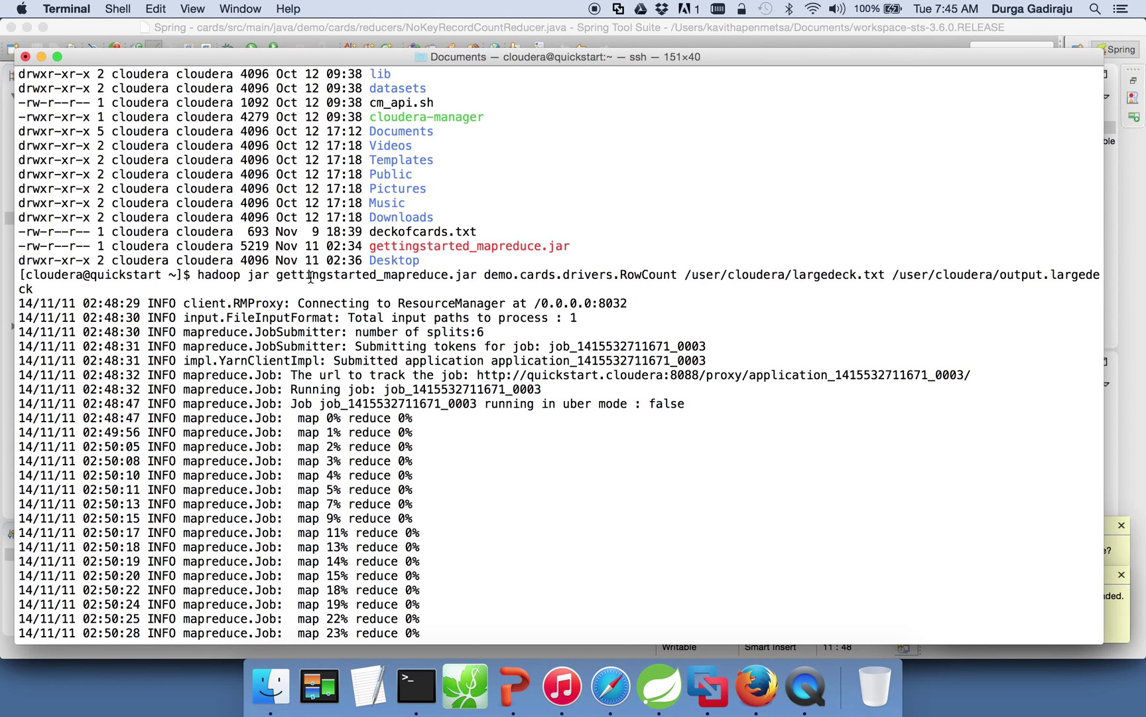
# Step: Review the job's output folder listing and highlight the part-r-00000 output file name
pyautogui.doubleClick(376, 274)
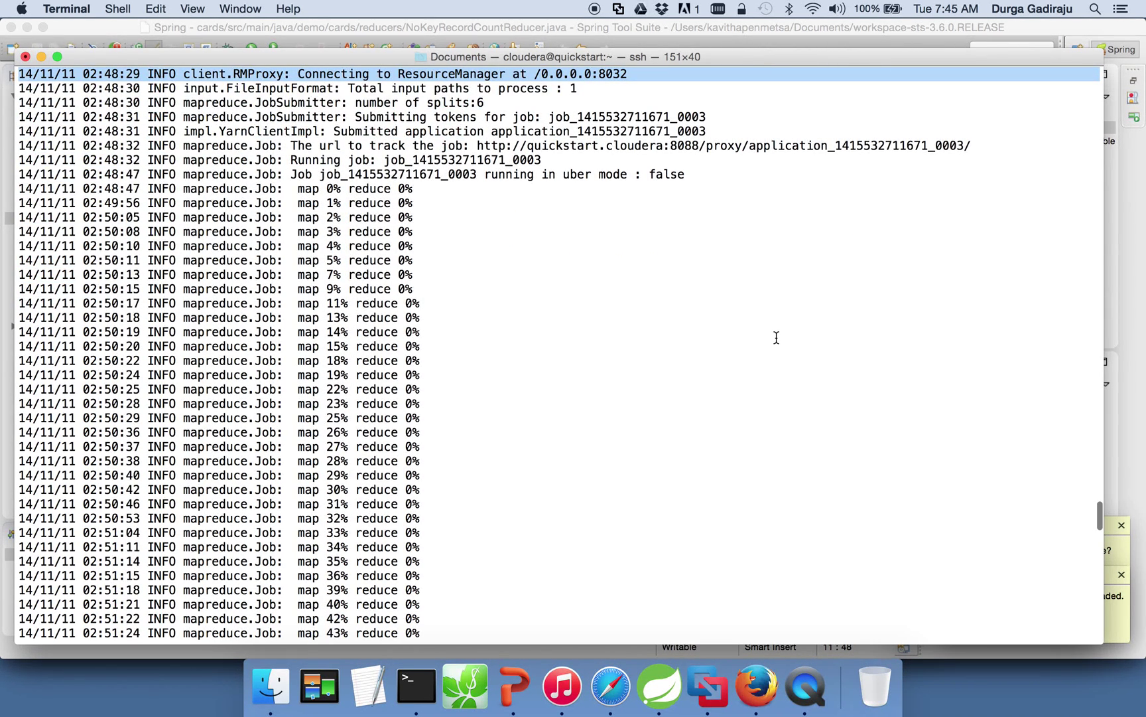
pyautogui.scroll(-3)
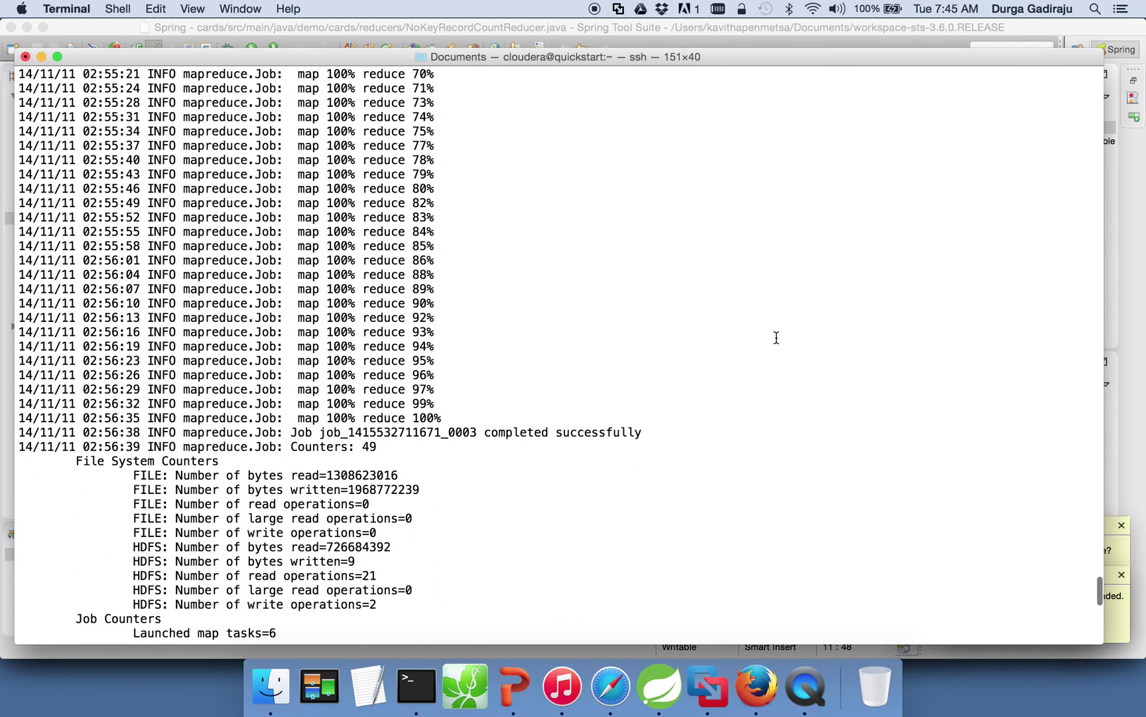
pyautogui.scroll(-3)
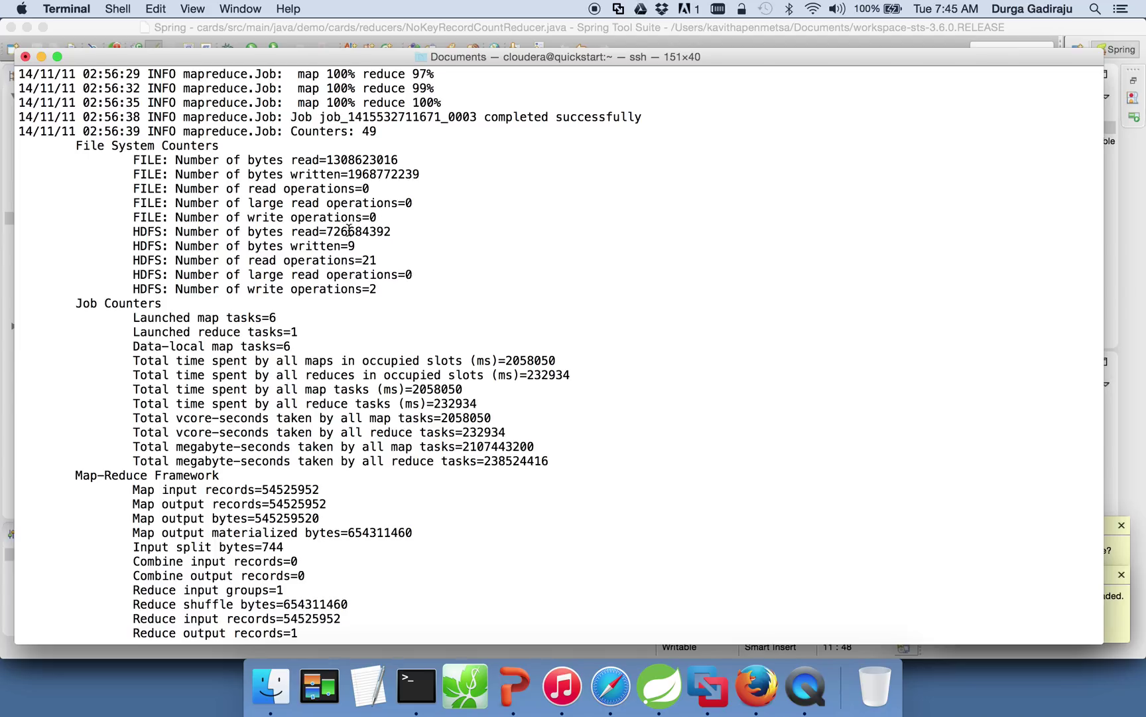
pyautogui.moveTo(351, 305)
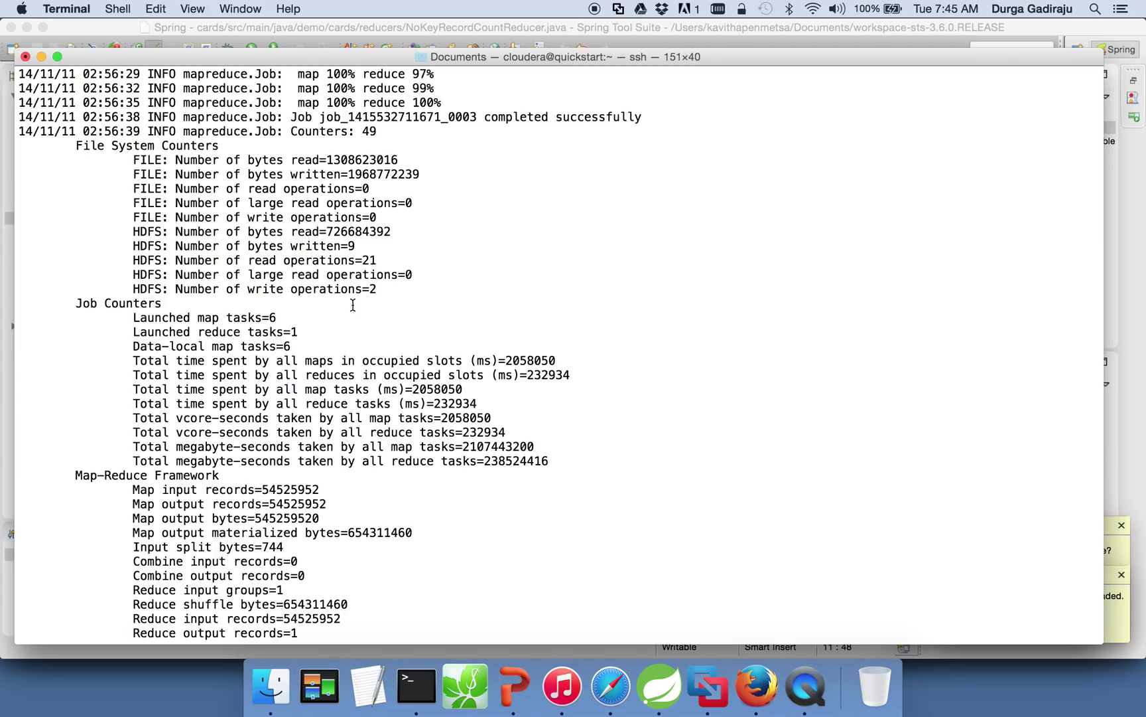
pyautogui.scroll(-3)
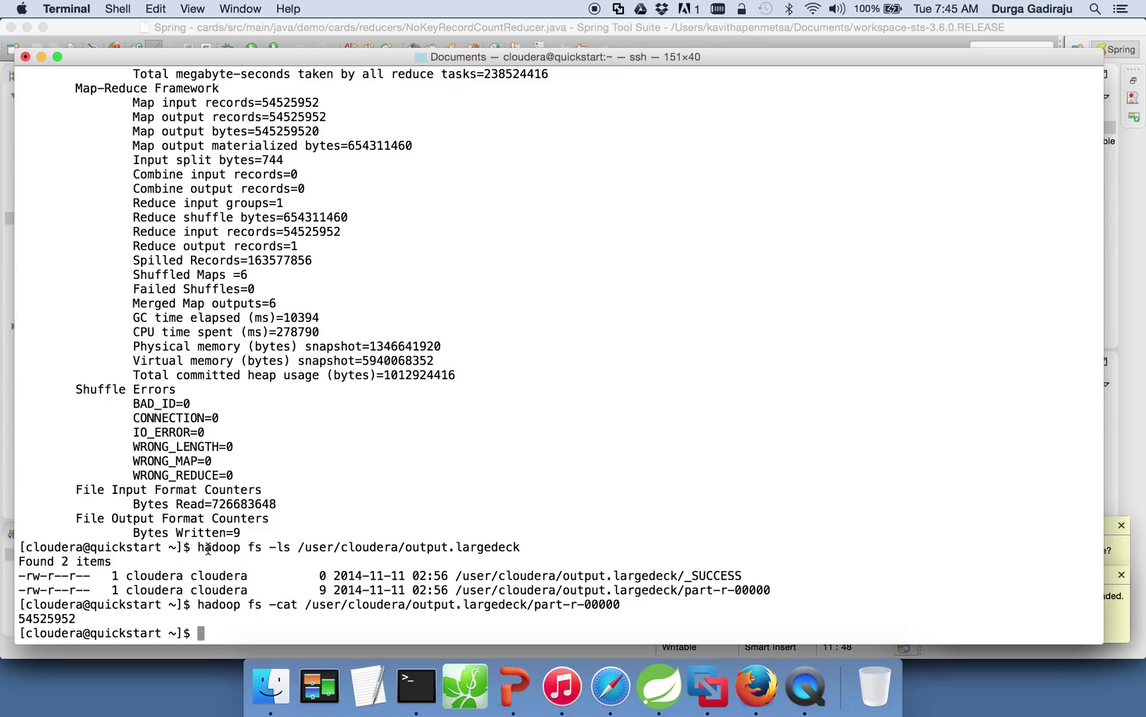
pyautogui.moveTo(198, 547); pyautogui.dragTo(321, 547)
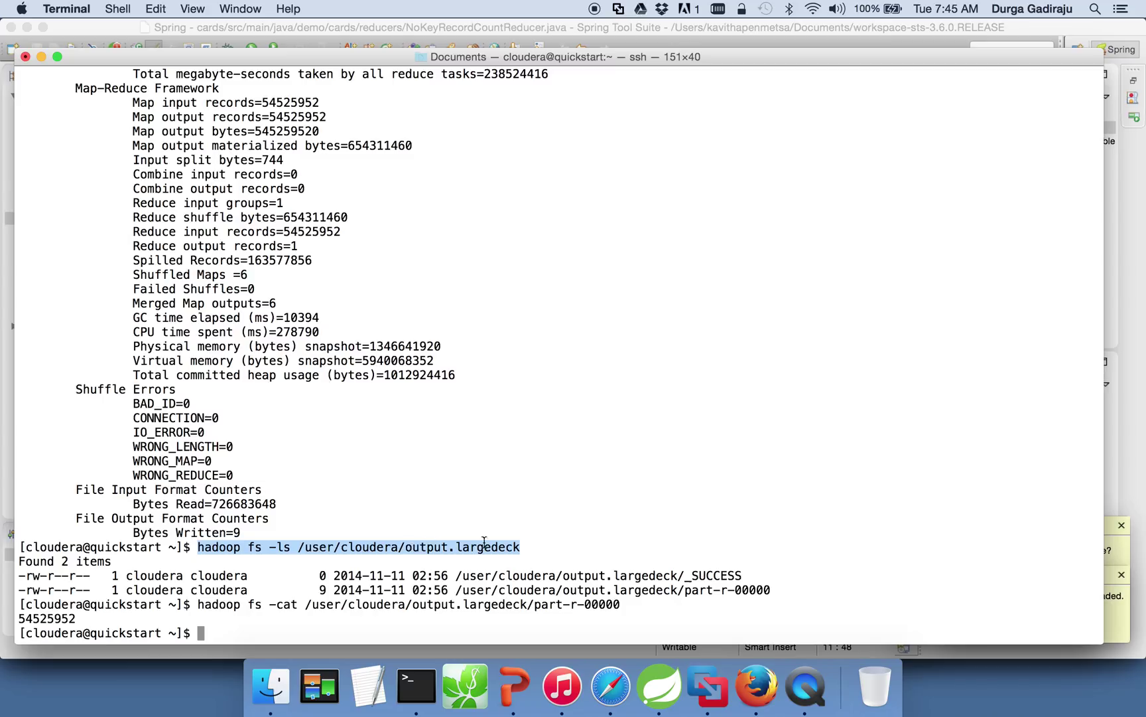
pyautogui.moveTo(647, 581)
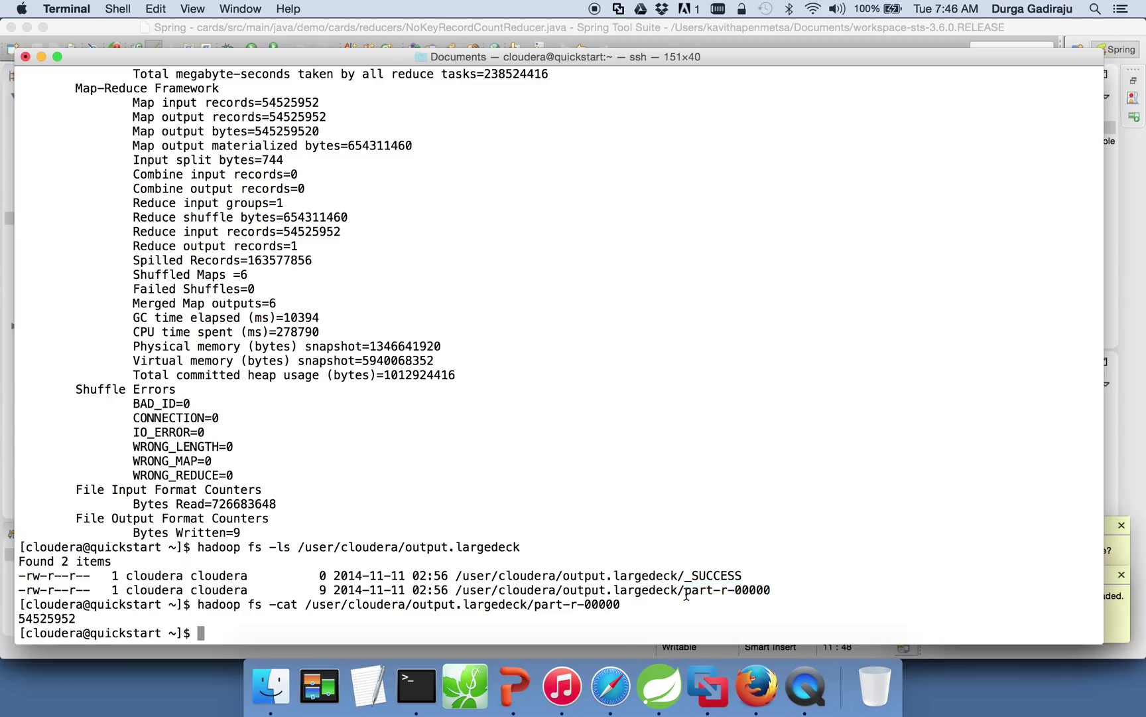
pyautogui.moveTo(686, 595)
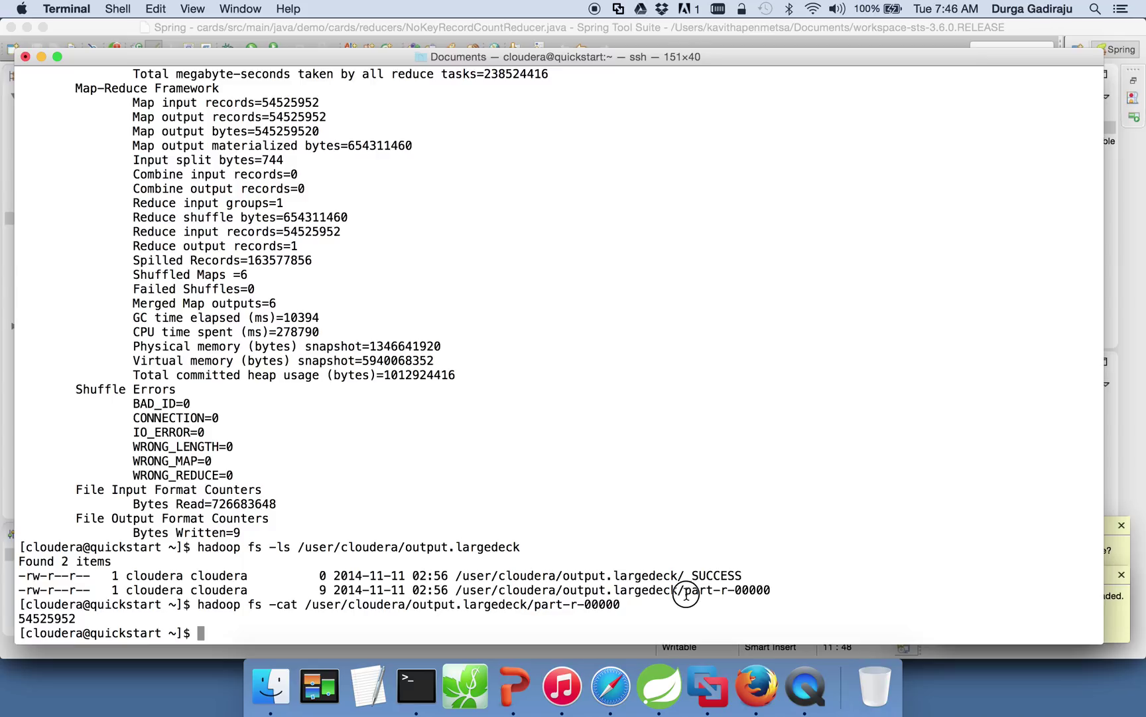
pyautogui.doubleClick(727, 591)
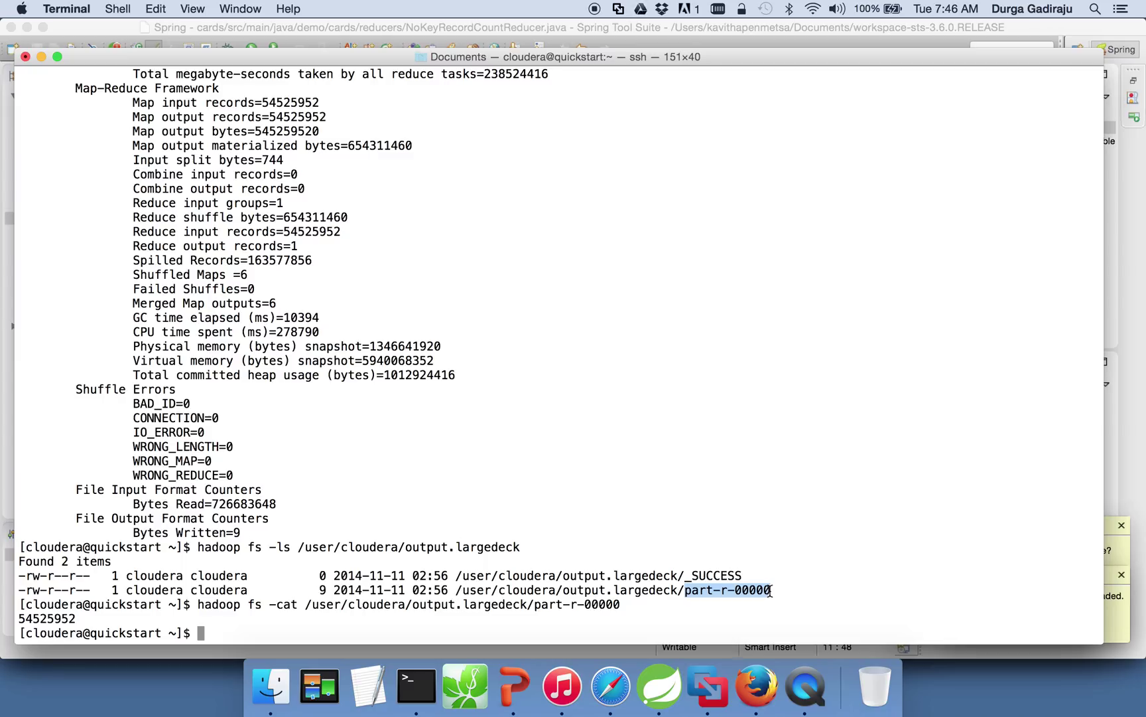
pyautogui.moveTo(773, 609)
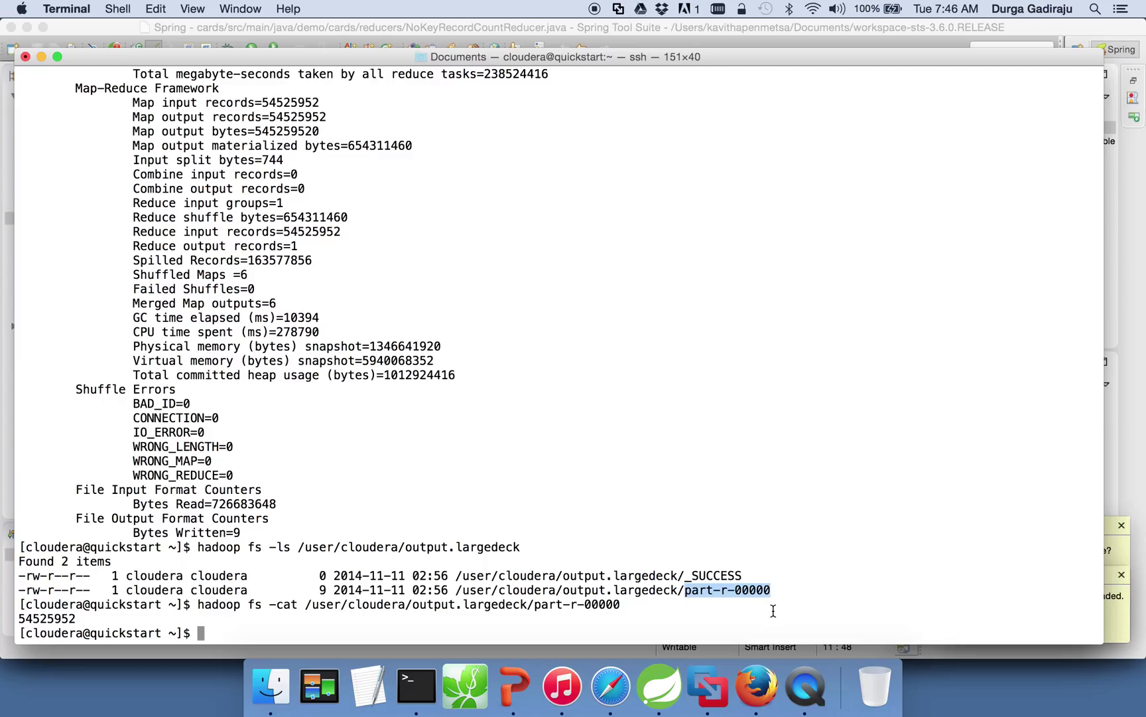
pyautogui.moveTo(199, 604)
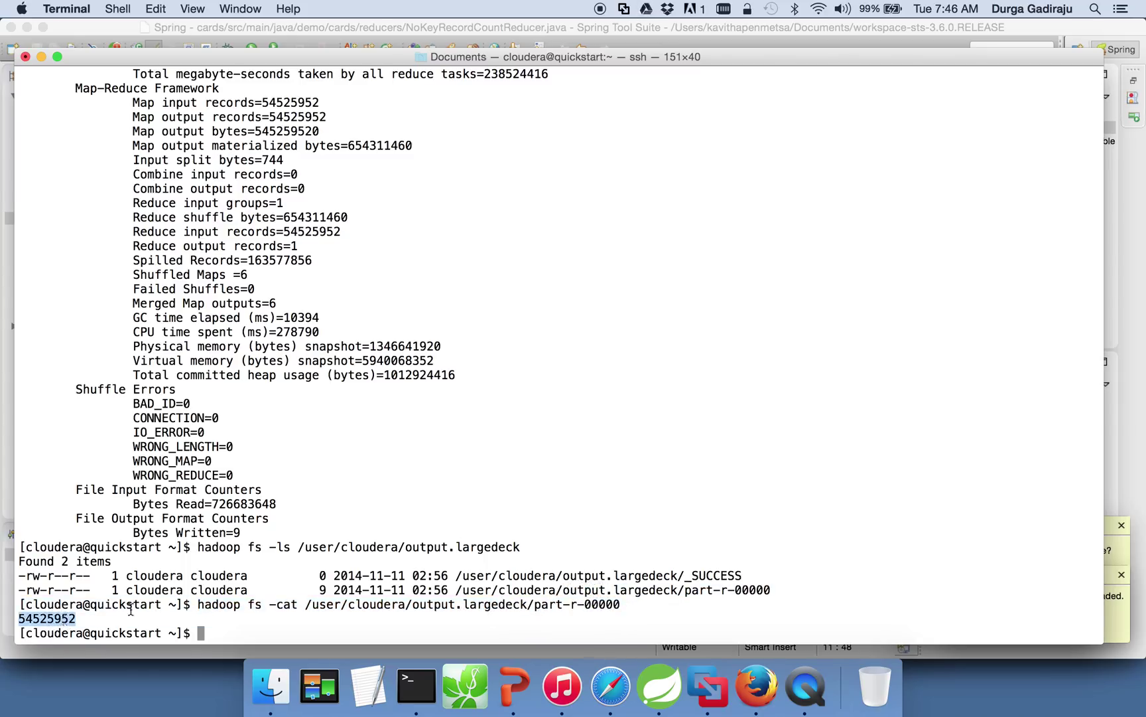
pyautogui.moveTo(659, 685)
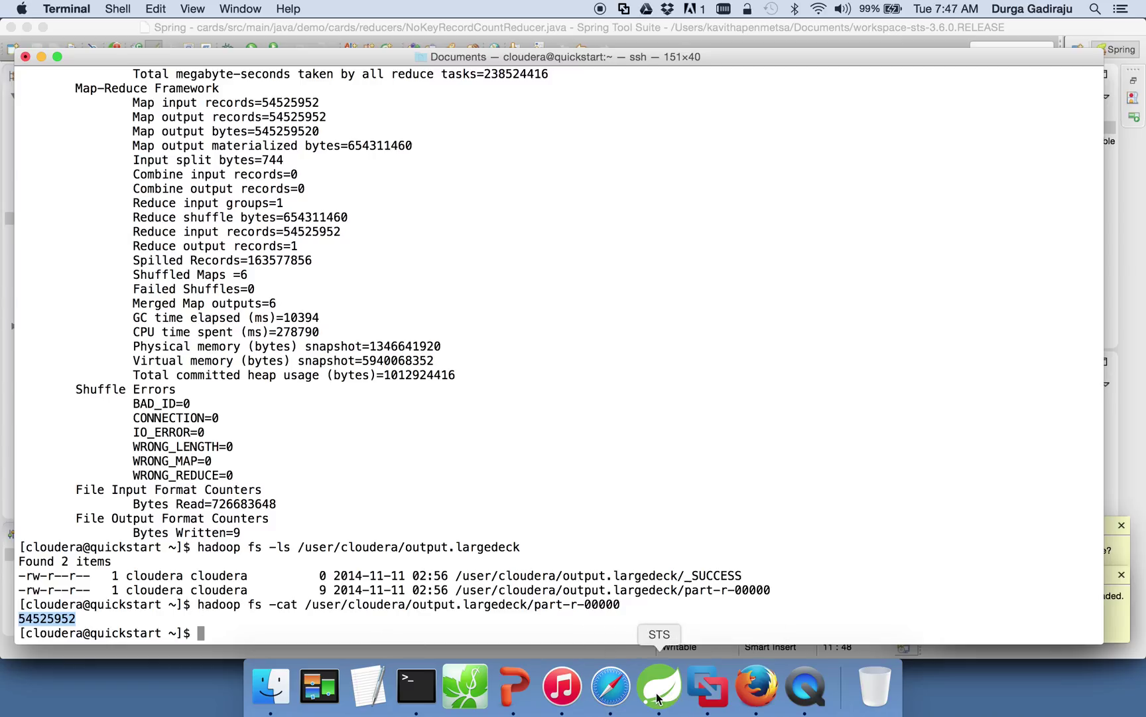
pyautogui.moveTo(658, 692)
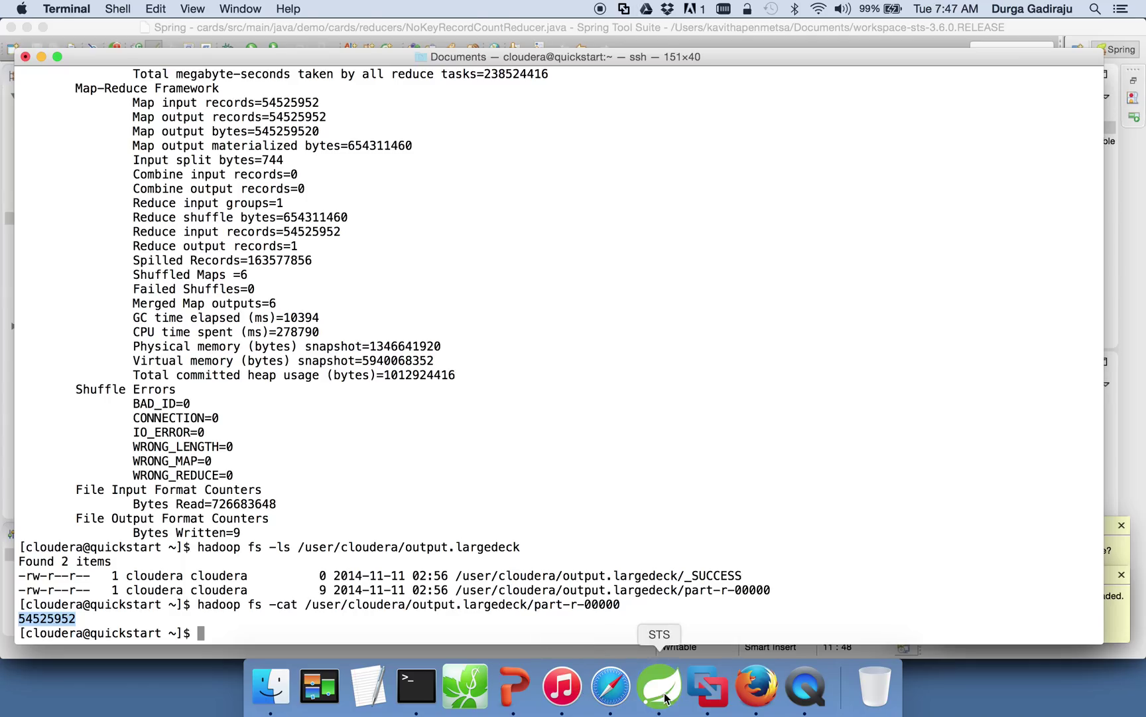
# Step: In NoKeyRecordCountReducer.java, point out the record-summing loop and the NullWritable output key
pyautogui.click(657, 686)
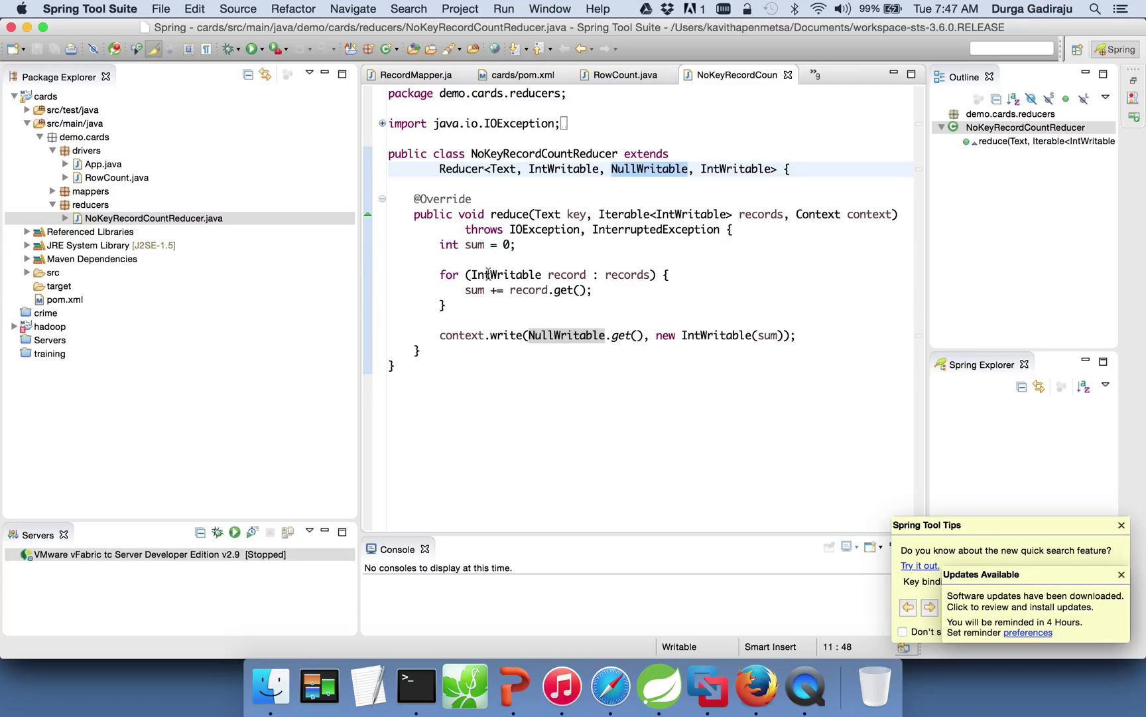
pyautogui.click(486, 289)
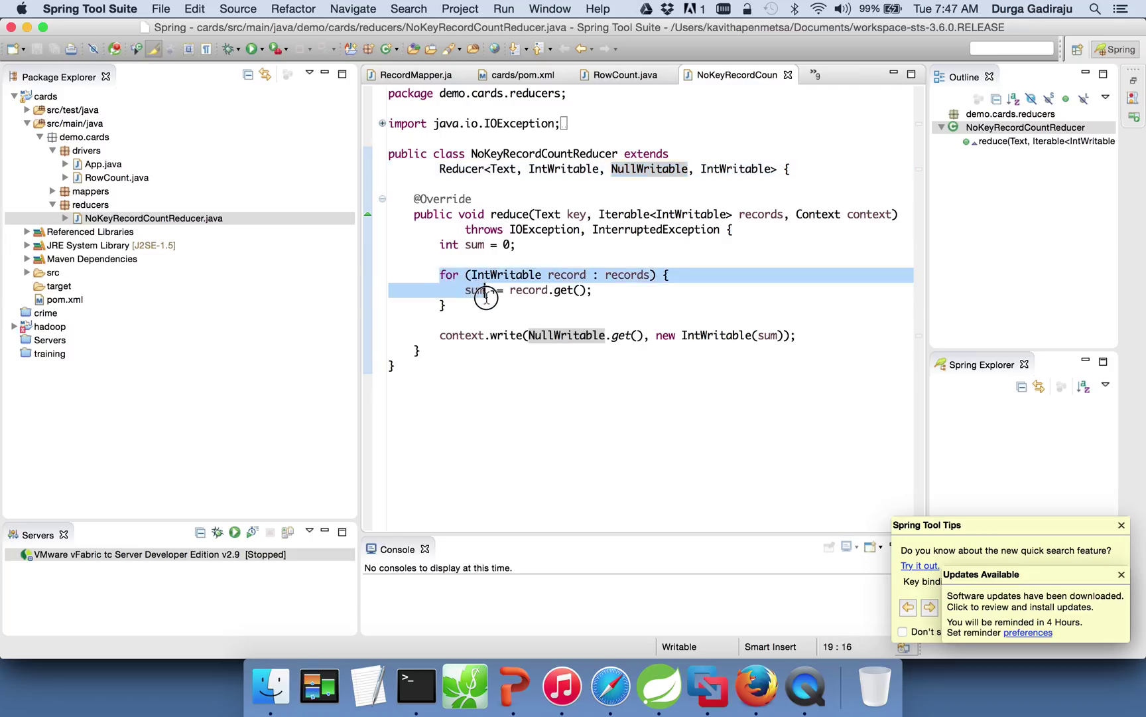
pyautogui.click(443, 306)
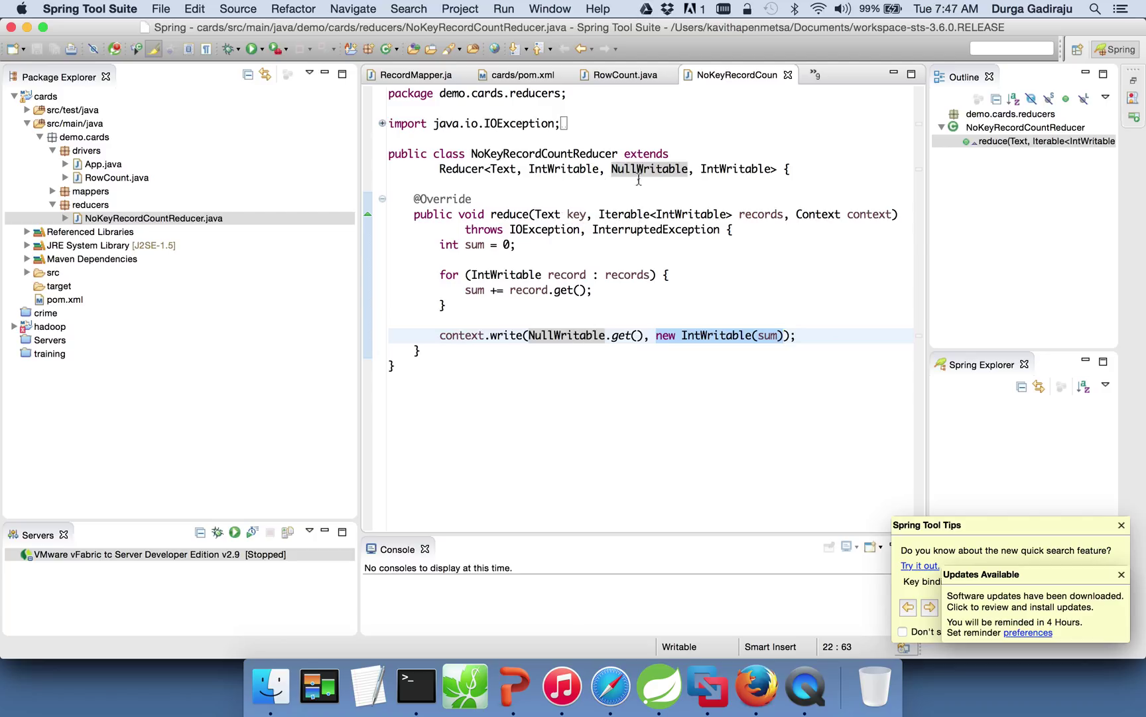
pyautogui.click(648, 169)
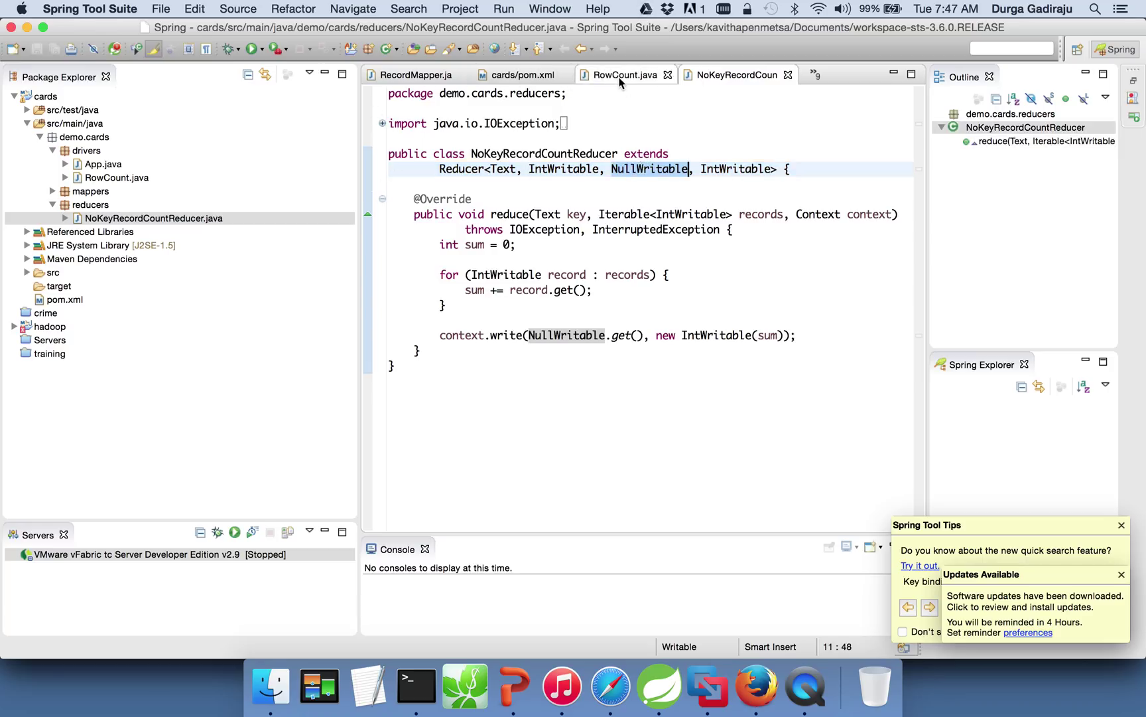
pyautogui.click(619, 74)
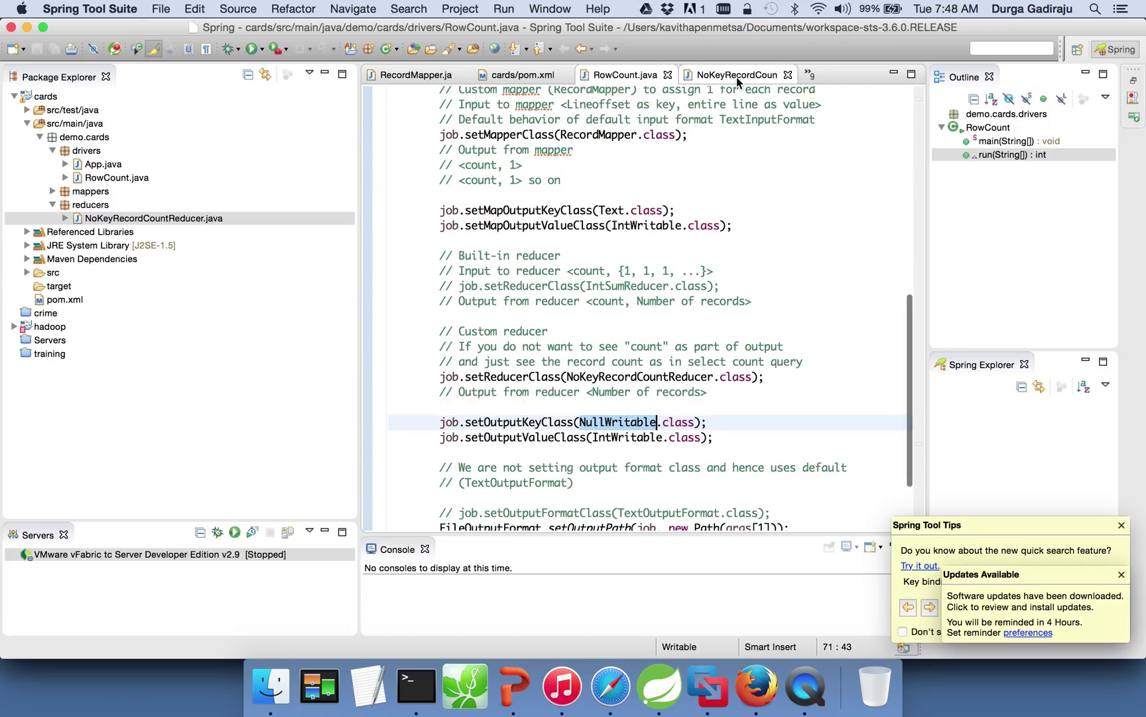
pyautogui.click(732, 74)
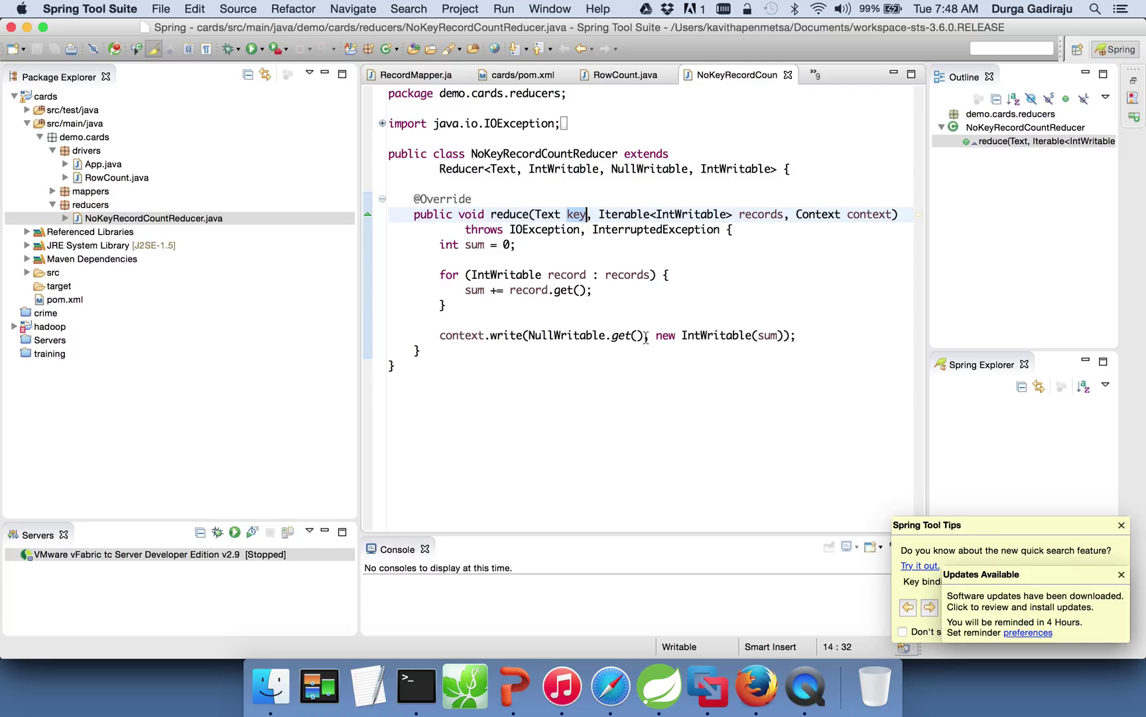
# Step: Add comments below context.write noting the largedeck output count 54525952
pyautogui.write('//')
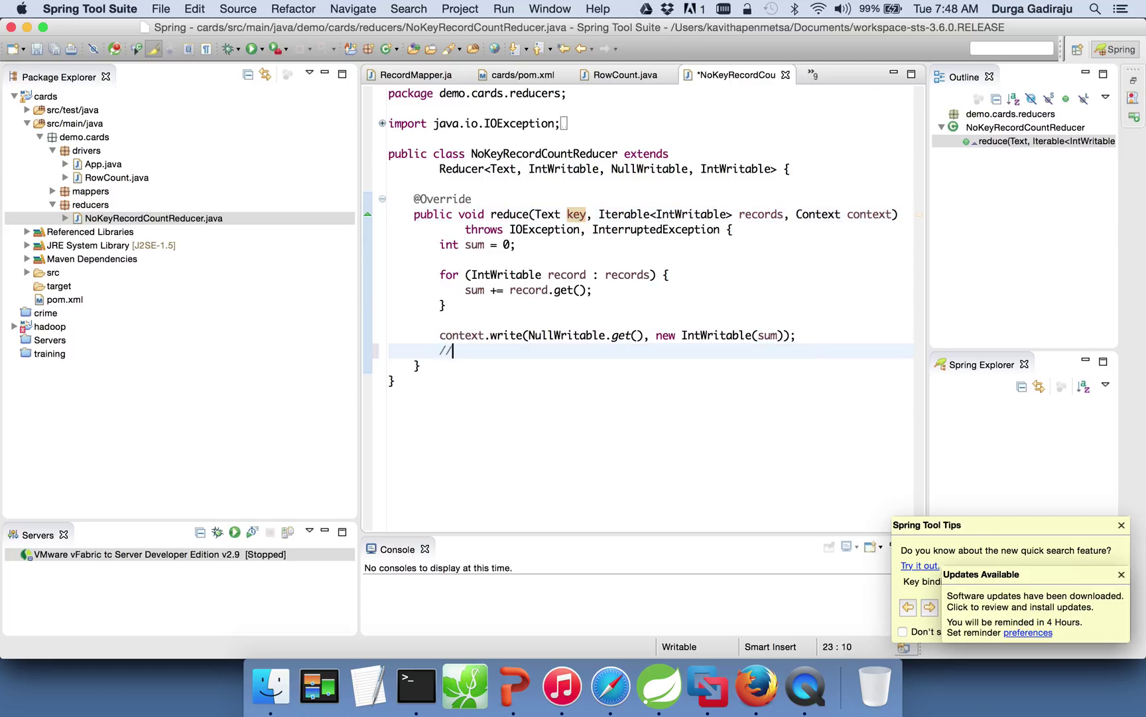
pyautogui.write('count')
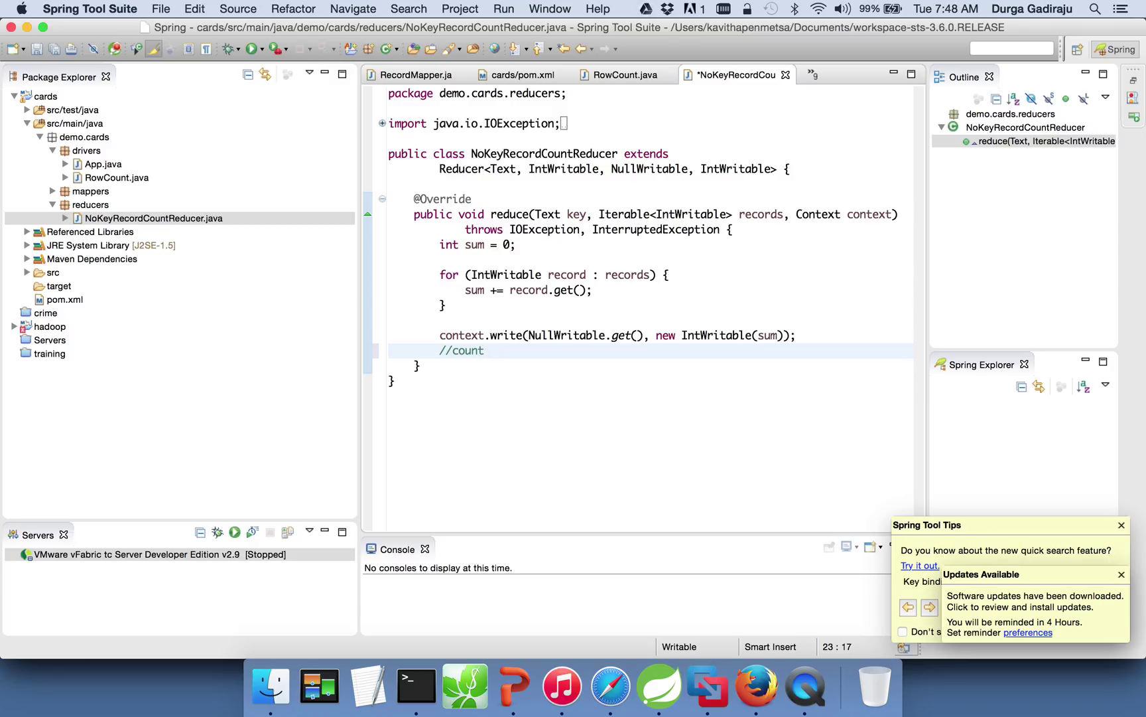
pyautogui.click(488, 350)
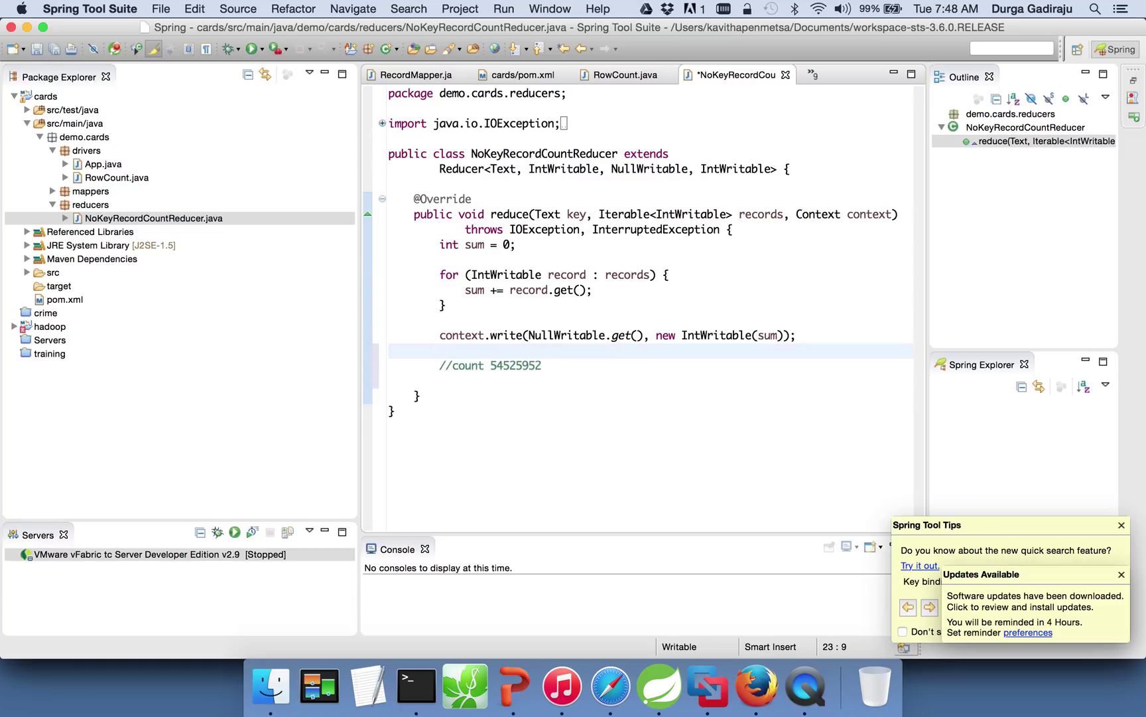
pyautogui.write('//output for our')
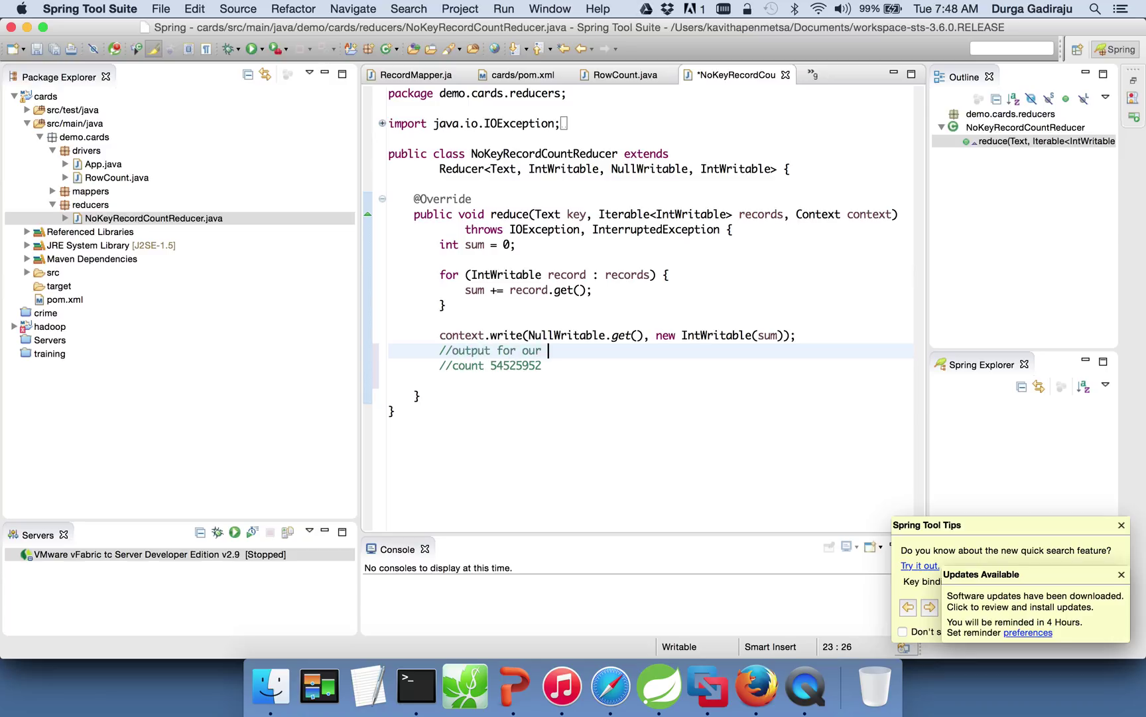
pyautogui.write('larg')
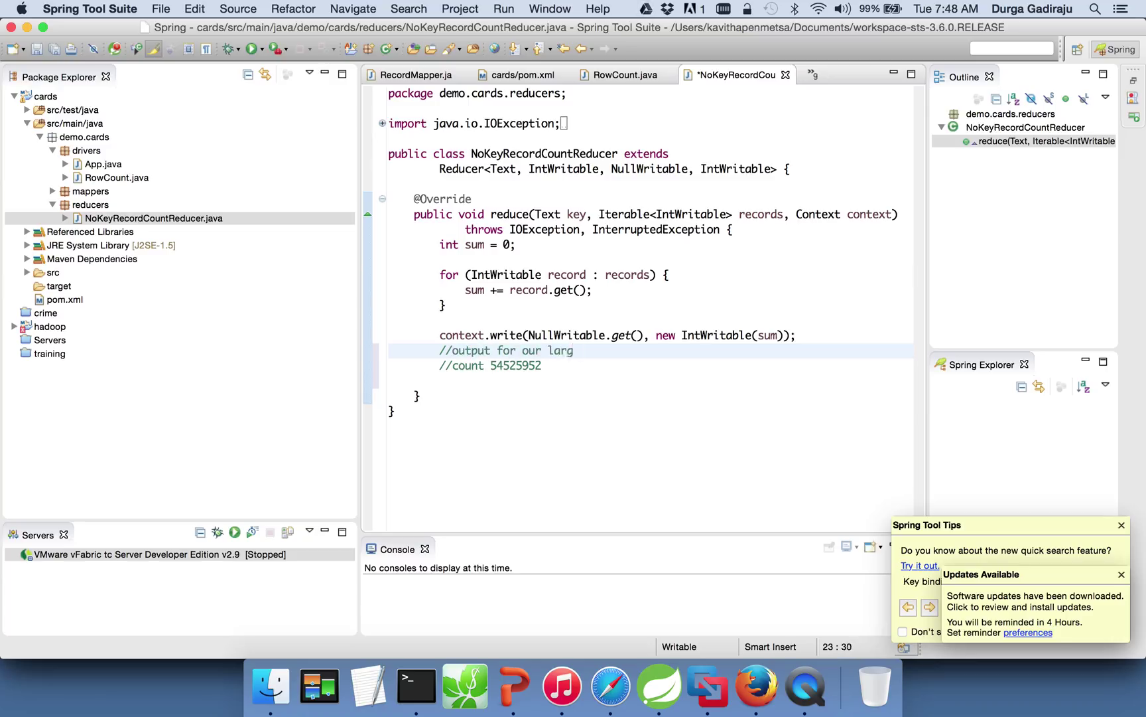
pyautogui.write('edeck')
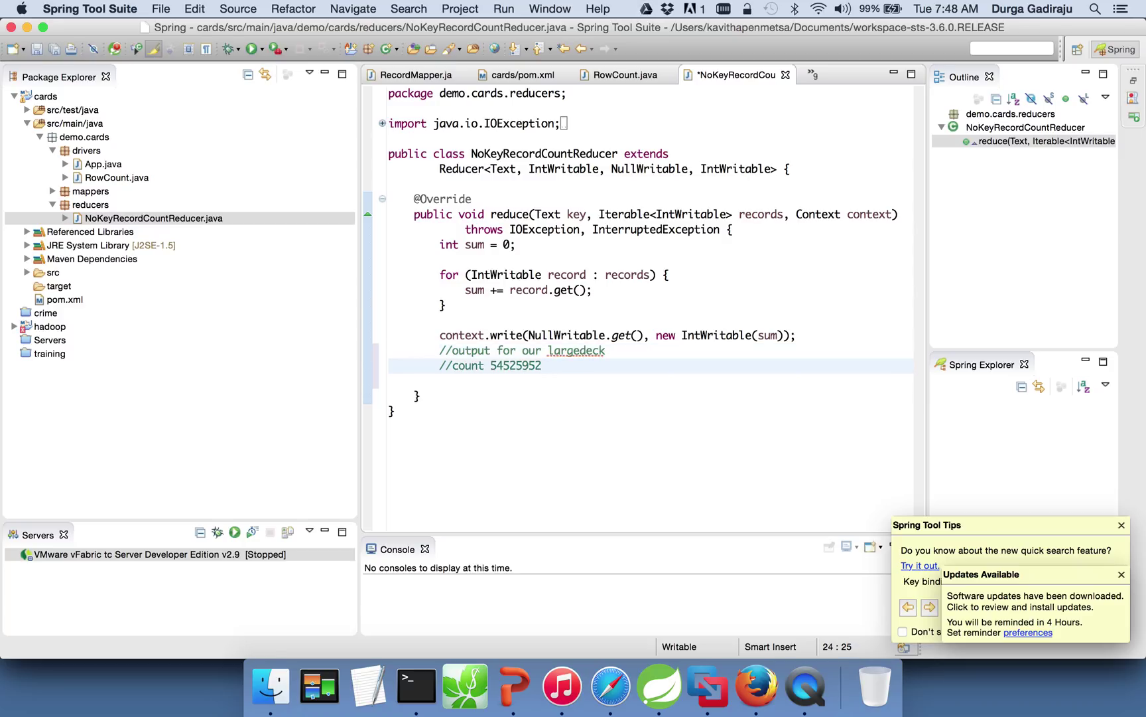
# Step: Add a comment noting deckofcards output count 52 and save the reducer
pyautogui.write('//o')
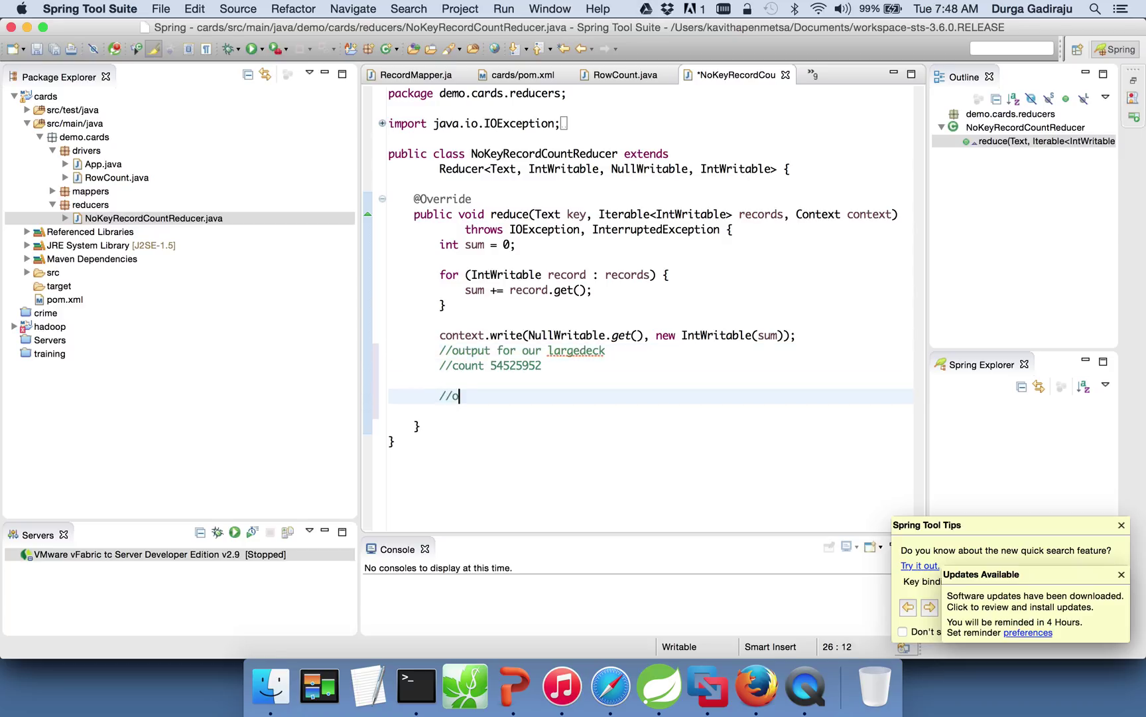
pyautogui.write('utput for out')
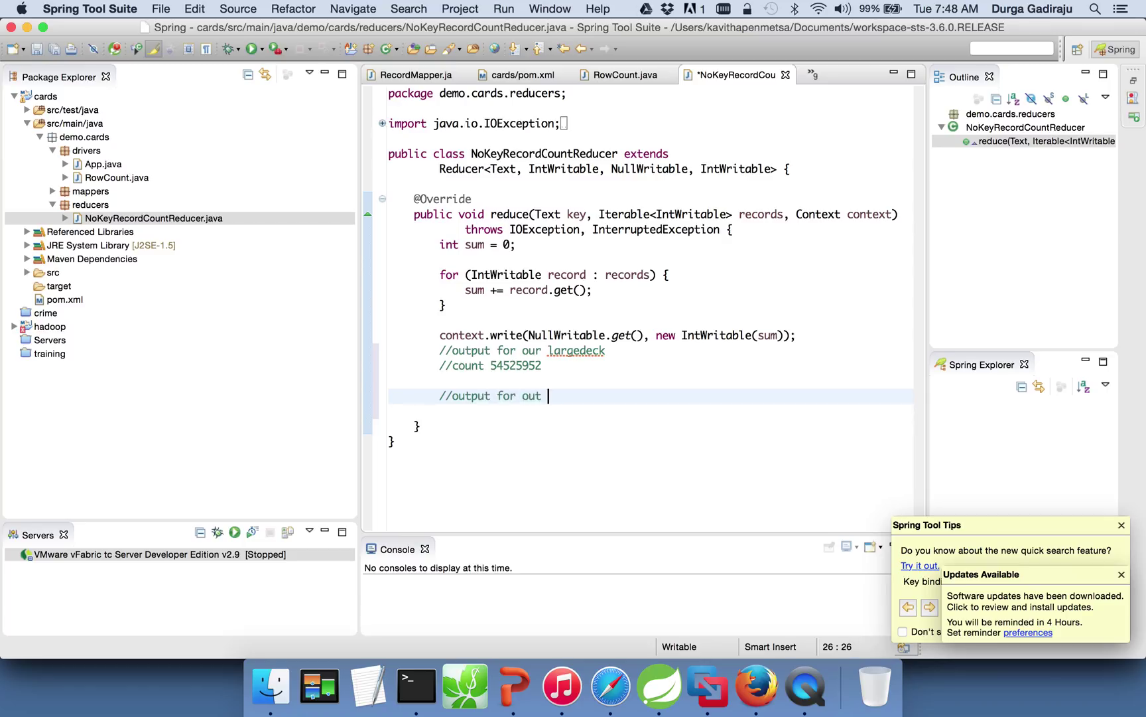
pyautogui.write('deckofcards')
pyautogui.write('//count')
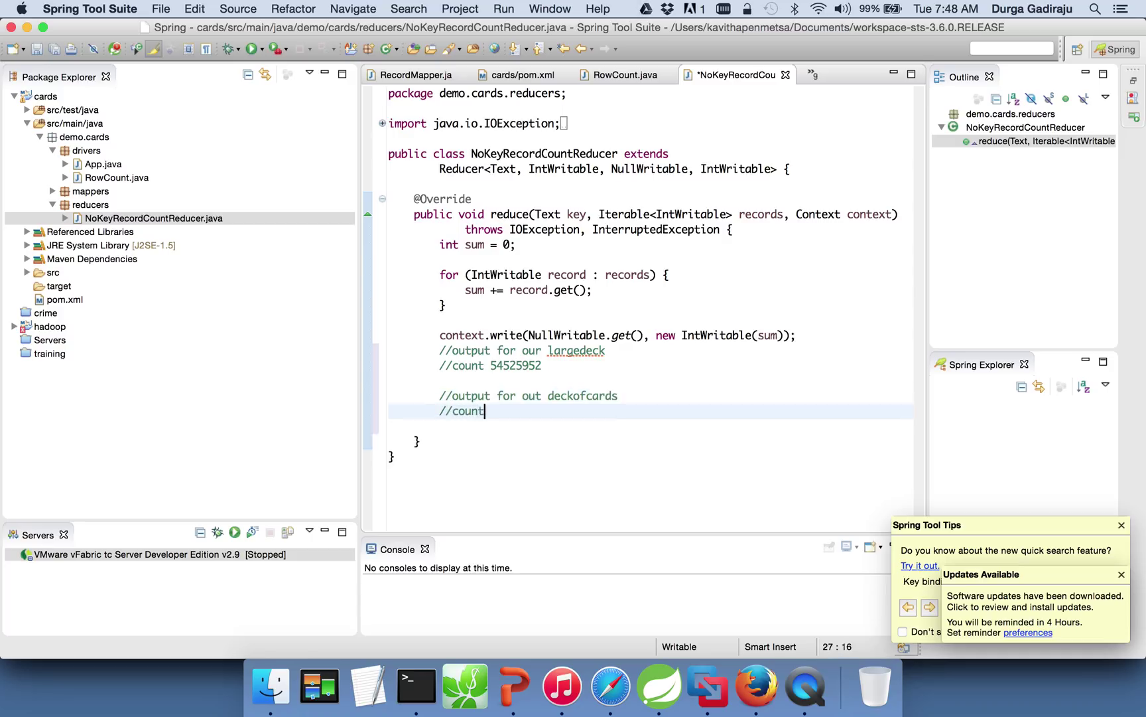
pyautogui.write('52')
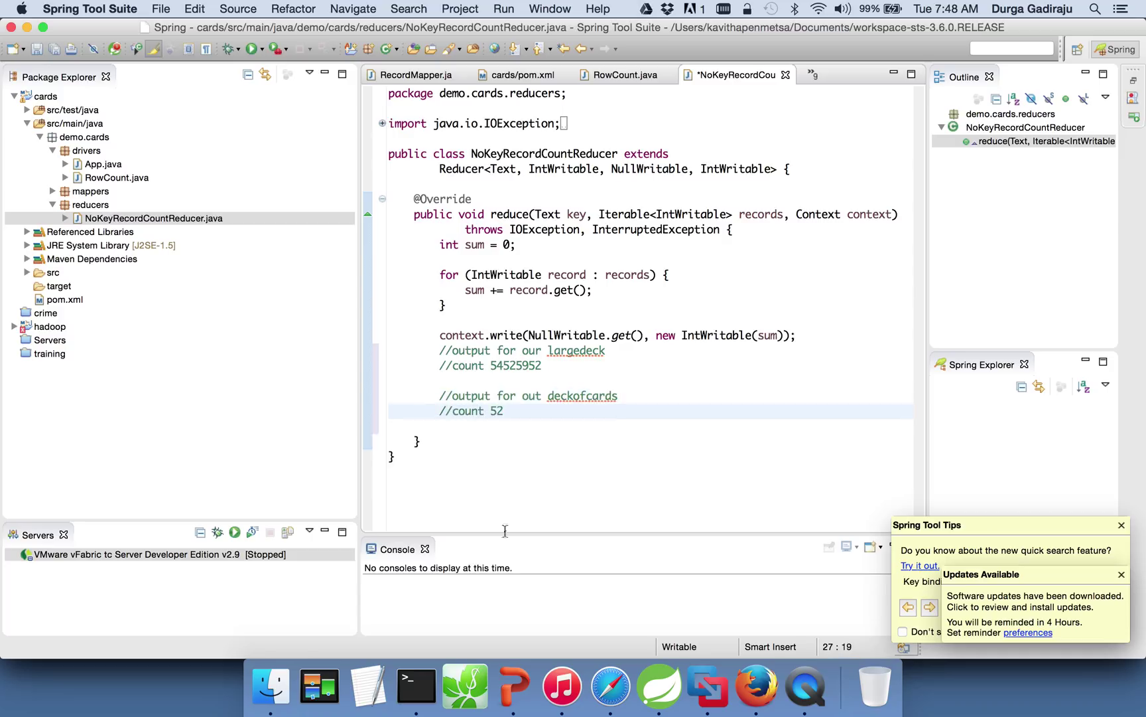
pyautogui.moveTo(562, 335)
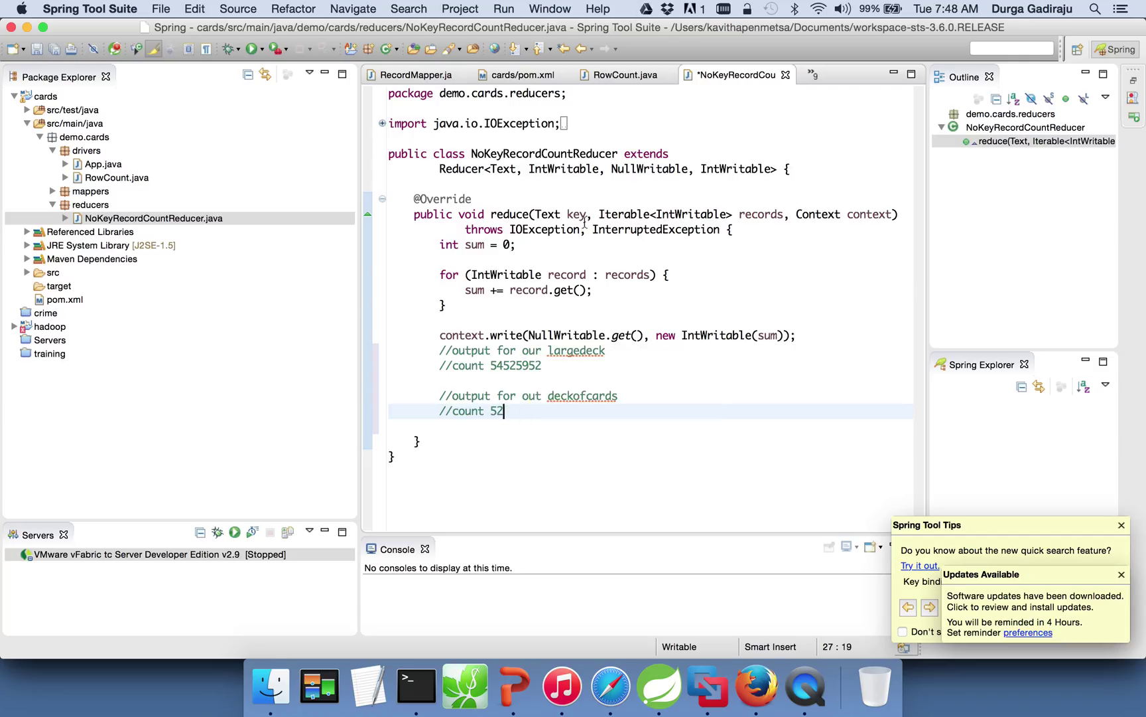
pyautogui.press('cmd+s')
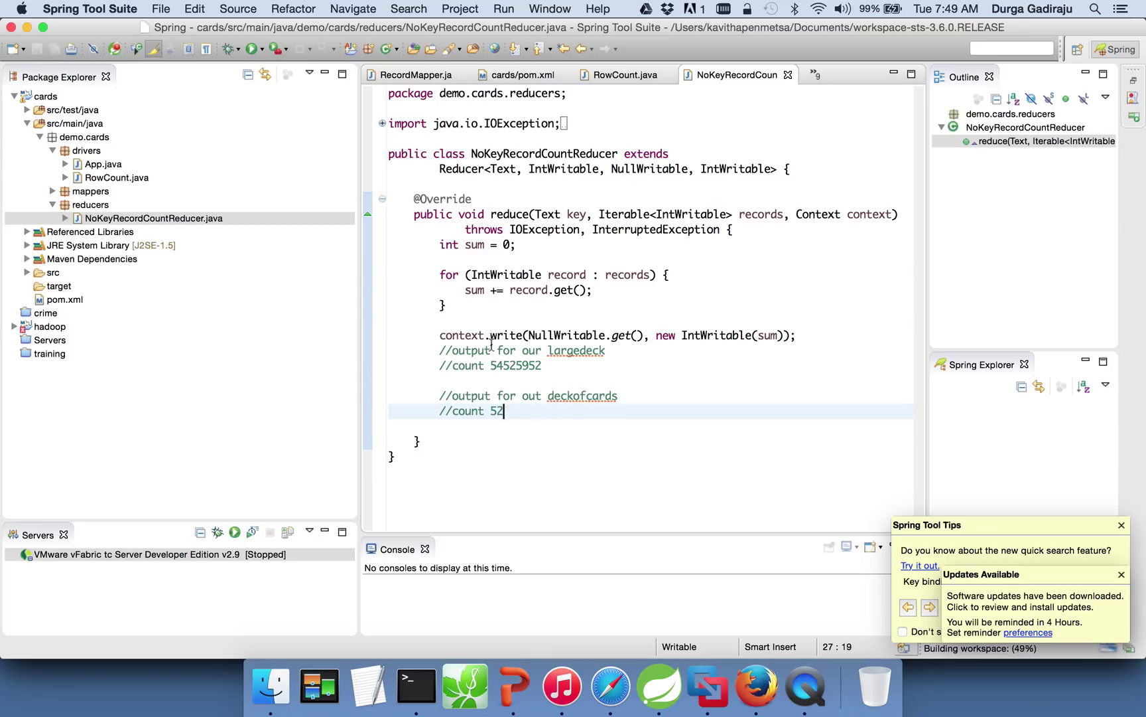
pyautogui.moveTo(577, 351)
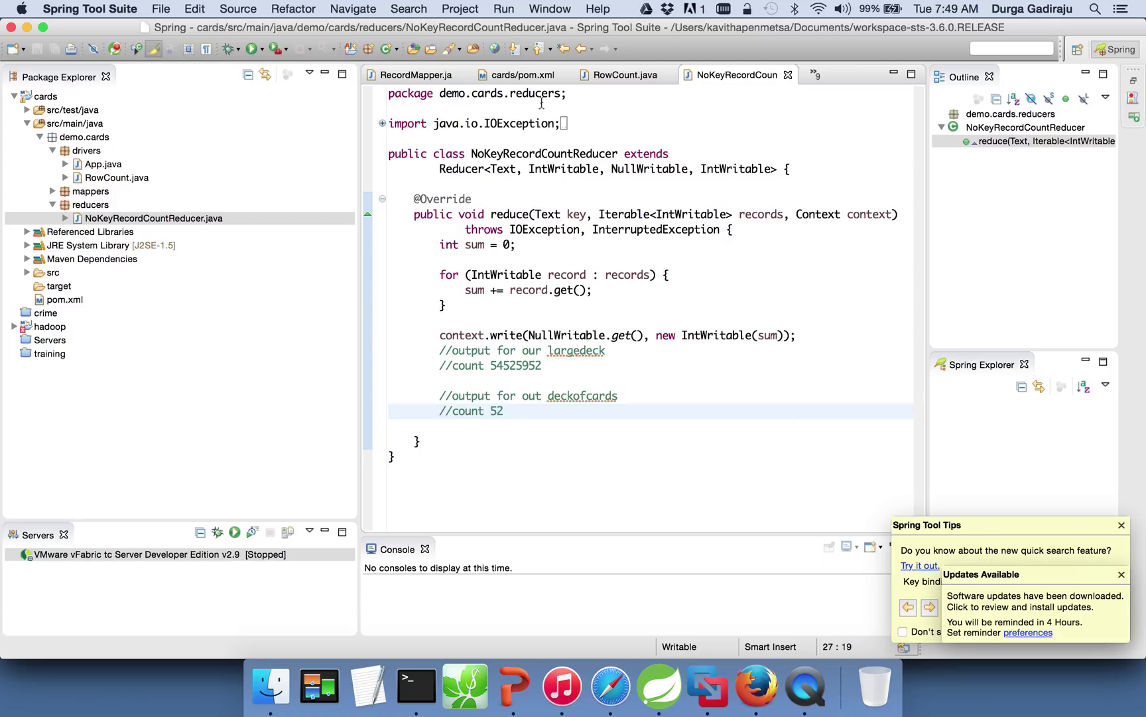
pyautogui.moveTo(146, 181)
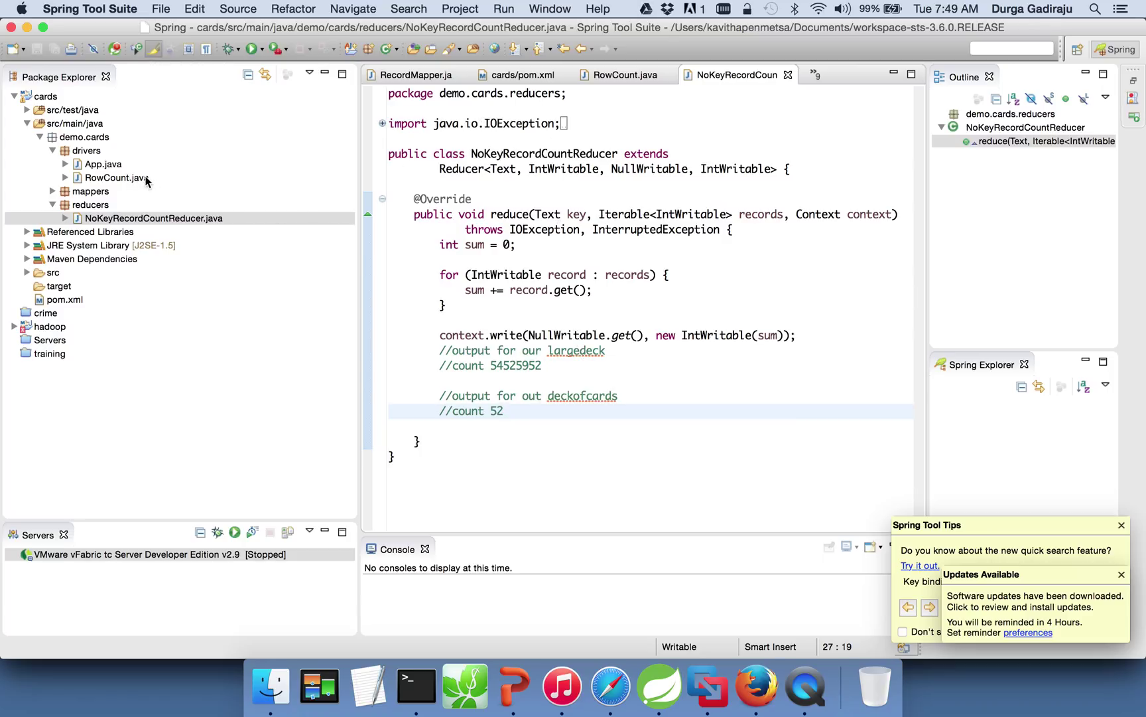
# Step: Bring the RowCount driver source to the front instead of the reducer
pyautogui.click(503, 410)
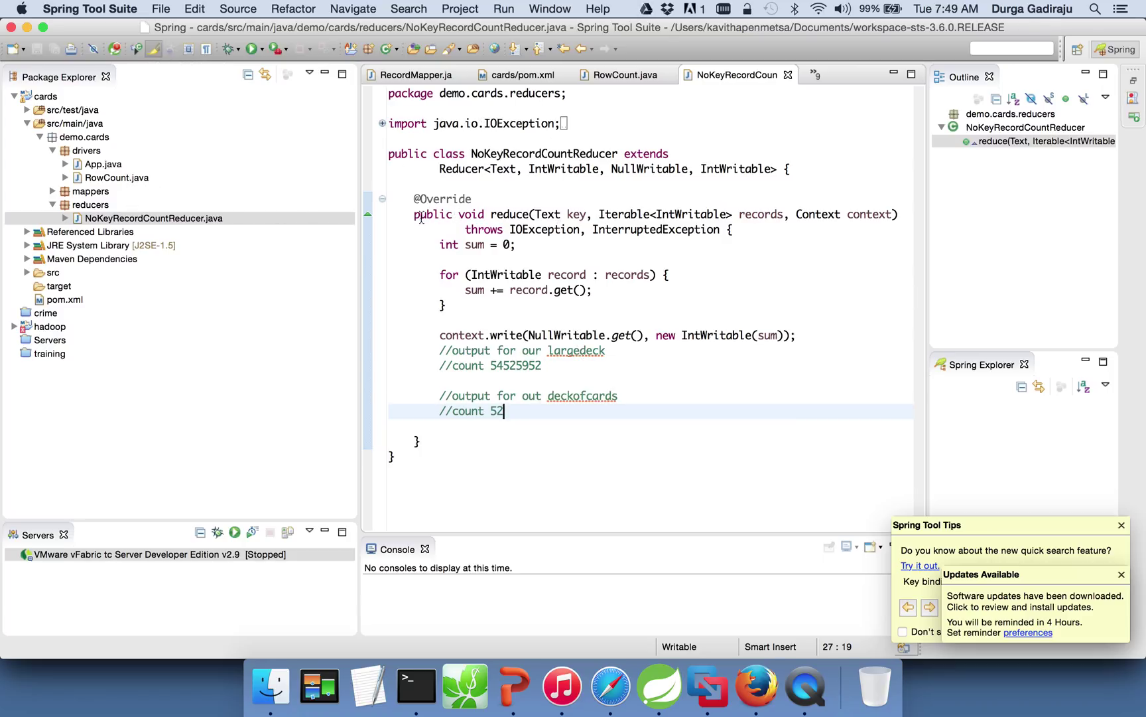
pyautogui.click(381, 124)
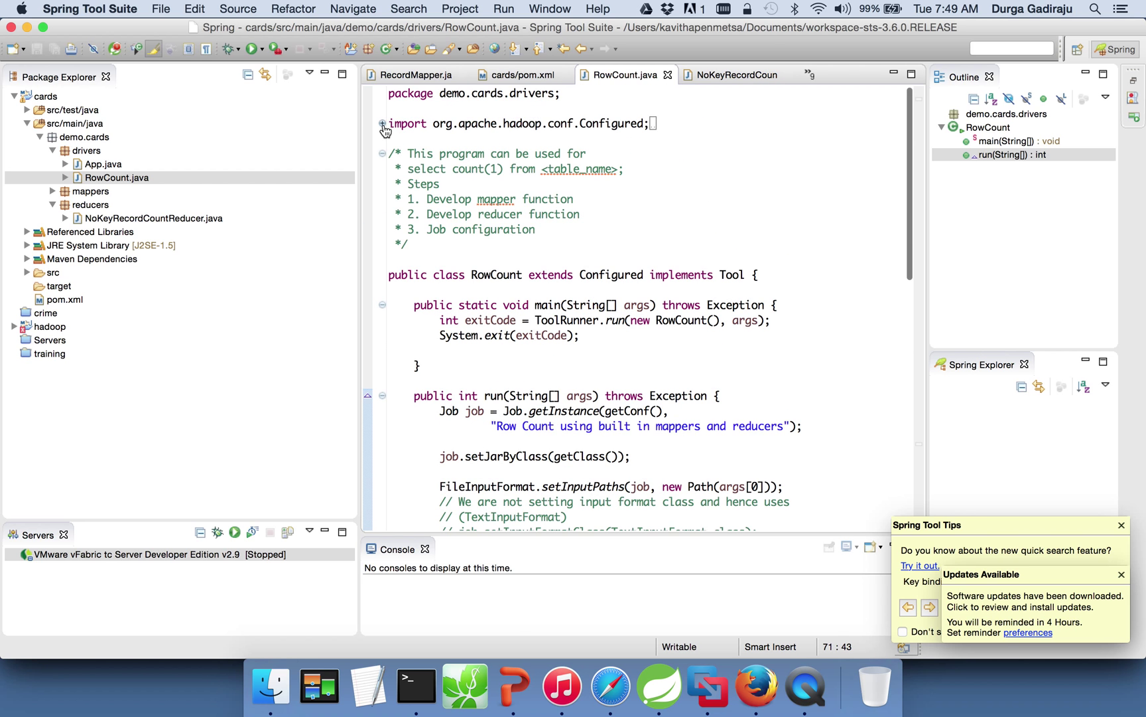
# Step: Expand RowCount's collapsed imports and point out the NullWritable import
pyautogui.click(381, 123)
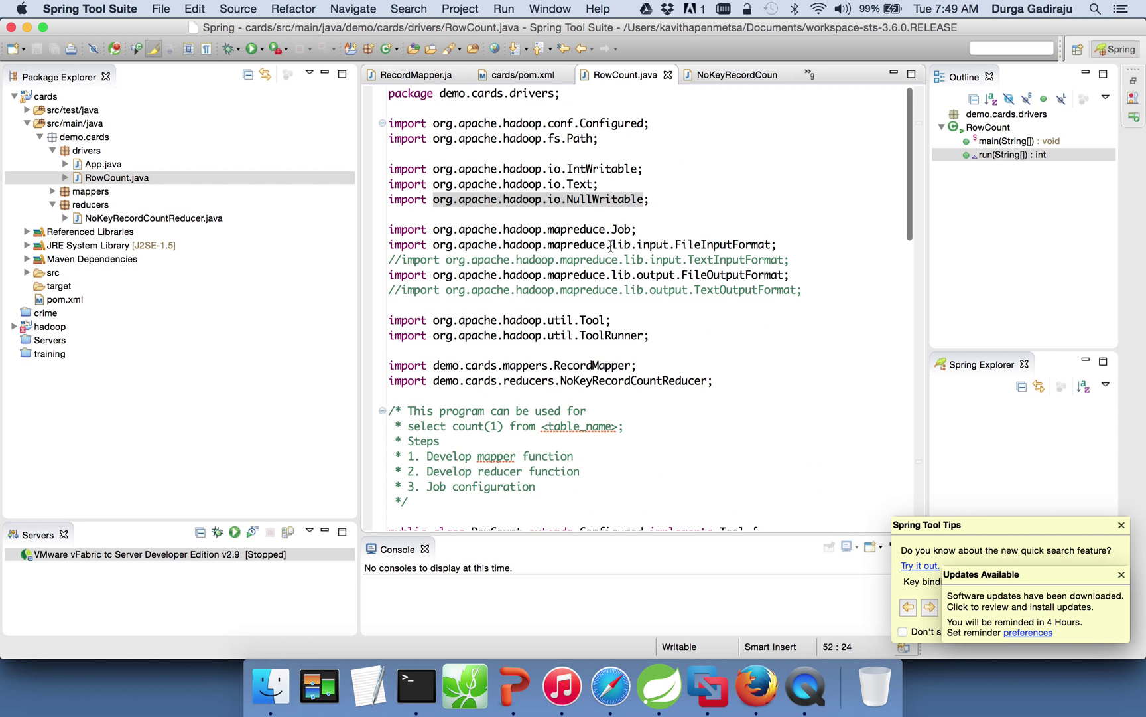
pyautogui.click(502, 253)
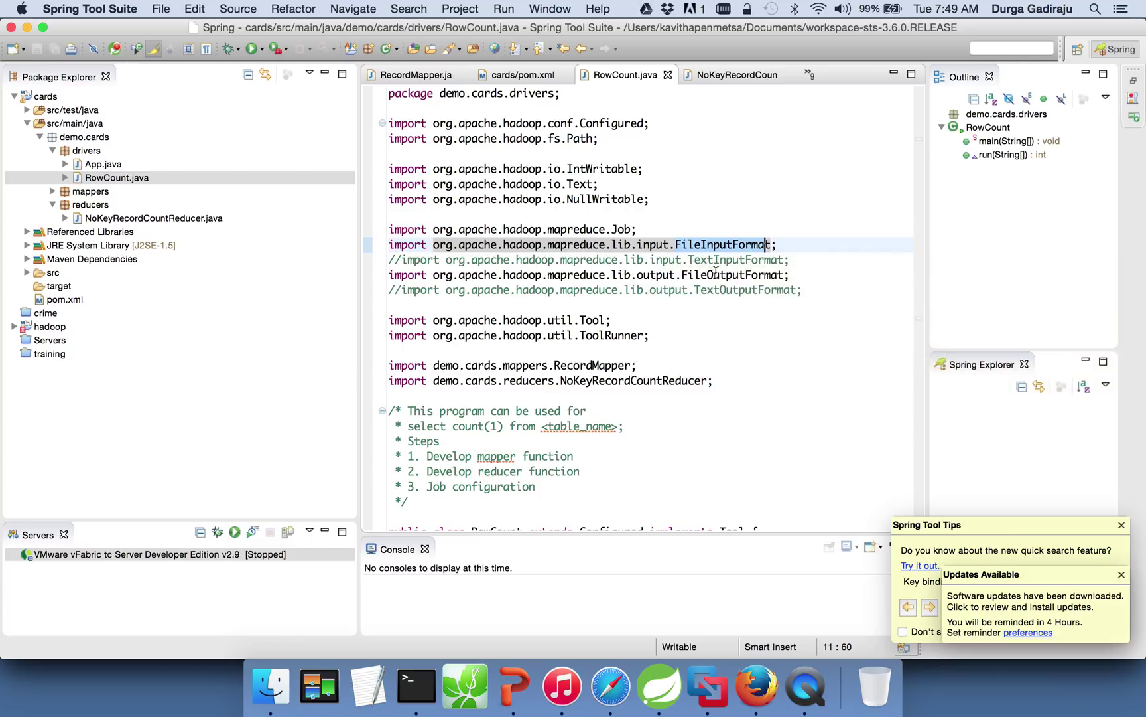
pyautogui.moveTo(724, 275)
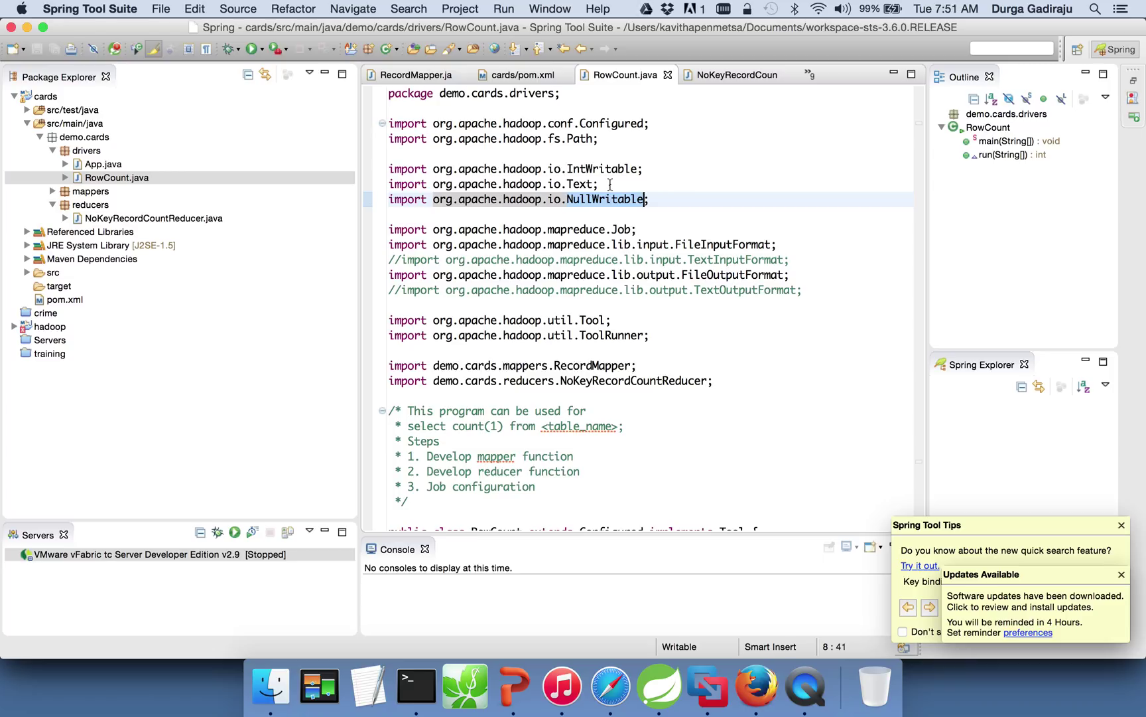
pyautogui.moveTo(662, 211)
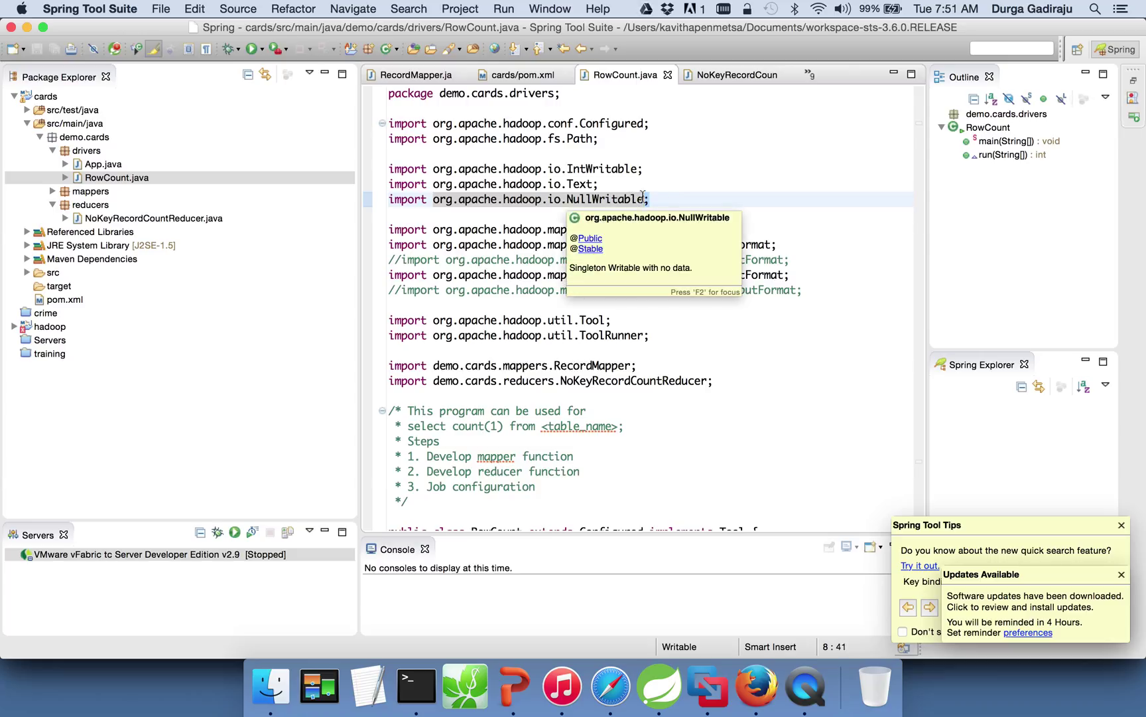
pyautogui.moveTo(671, 183)
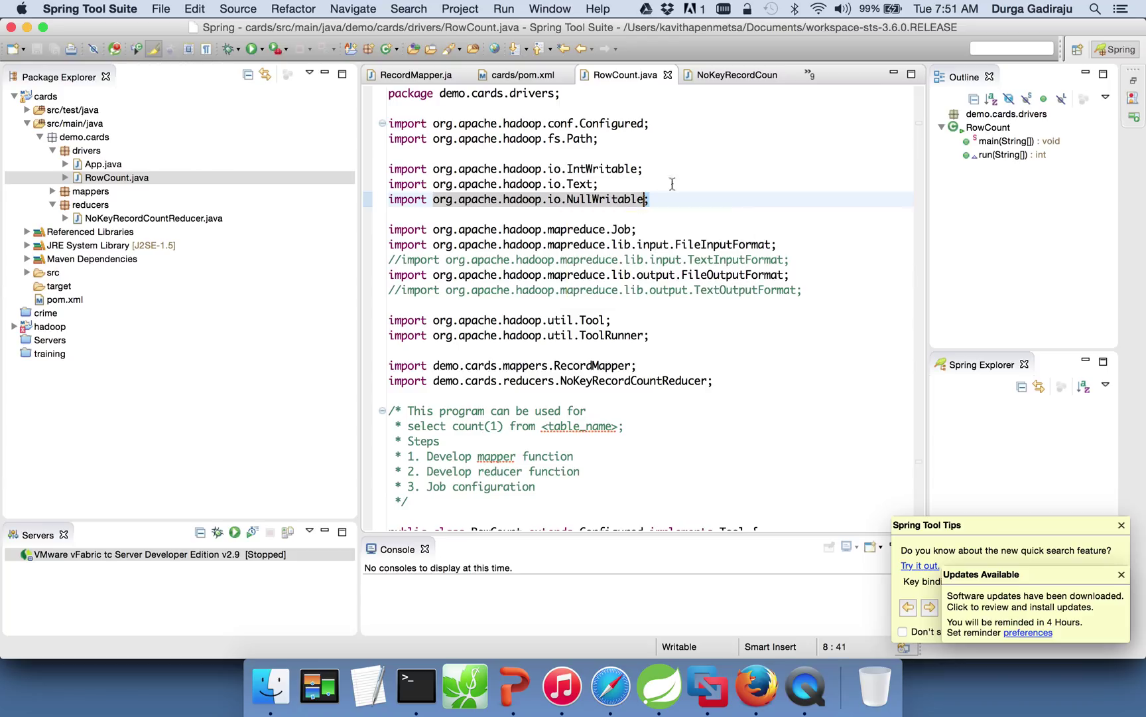
pyautogui.moveTo(725, 176)
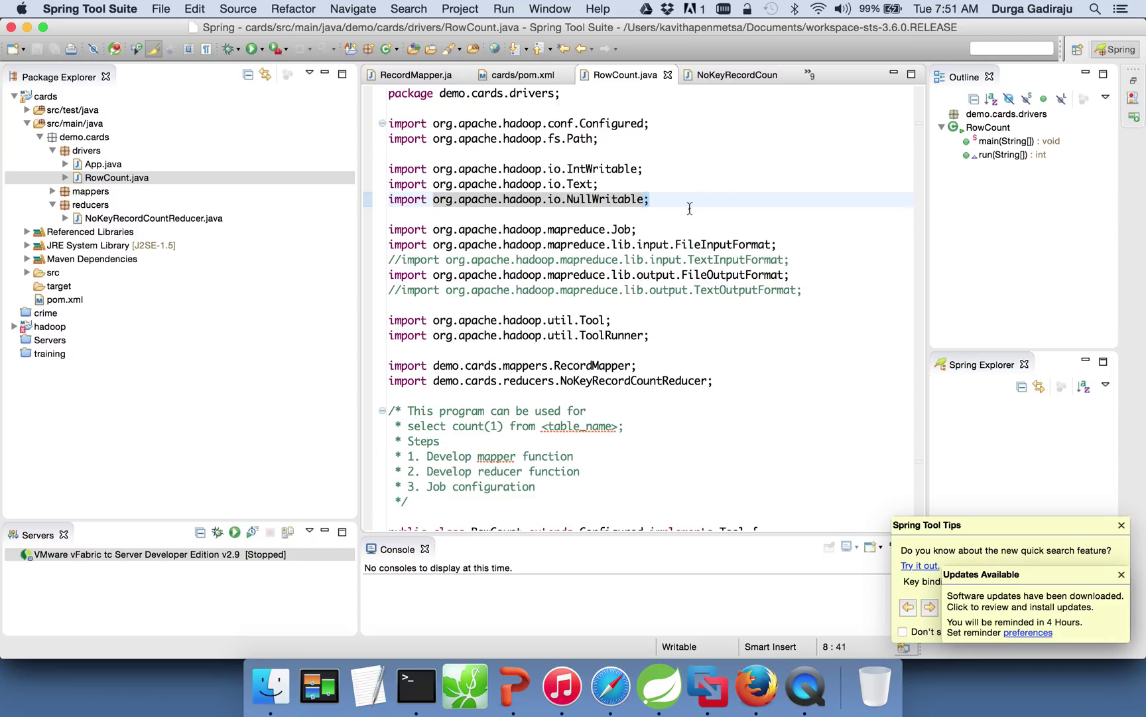
pyautogui.moveTo(417, 686)
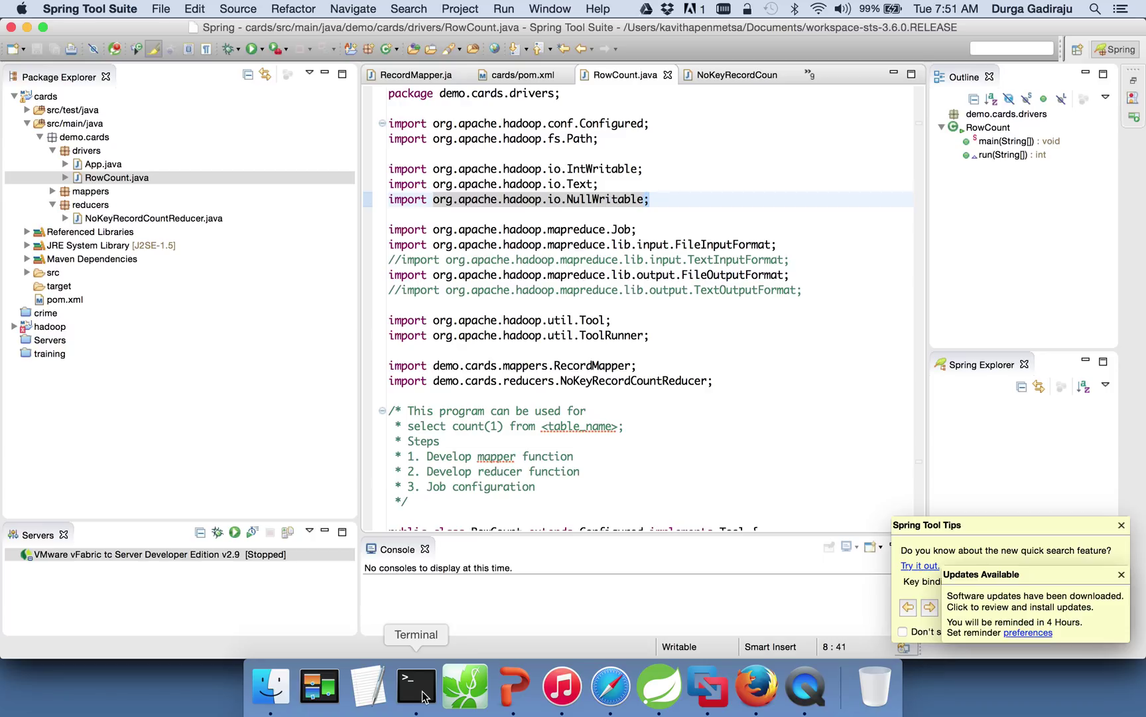
pyautogui.moveTo(708, 686)
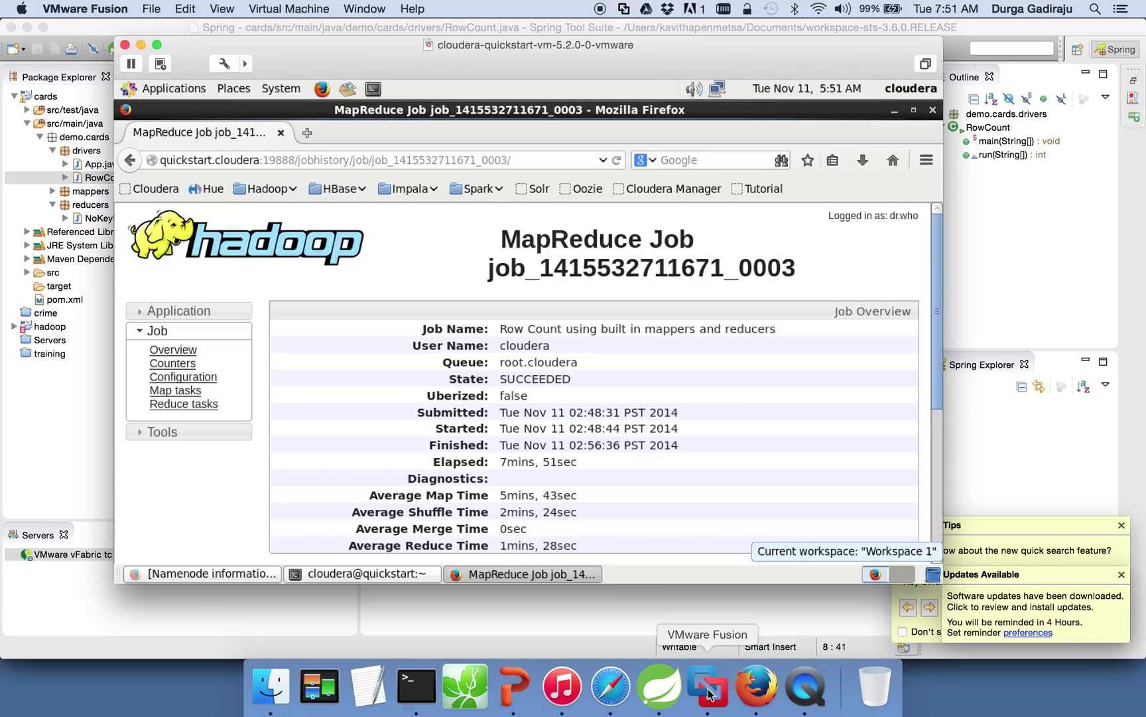
pyautogui.moveTo(739, 511)
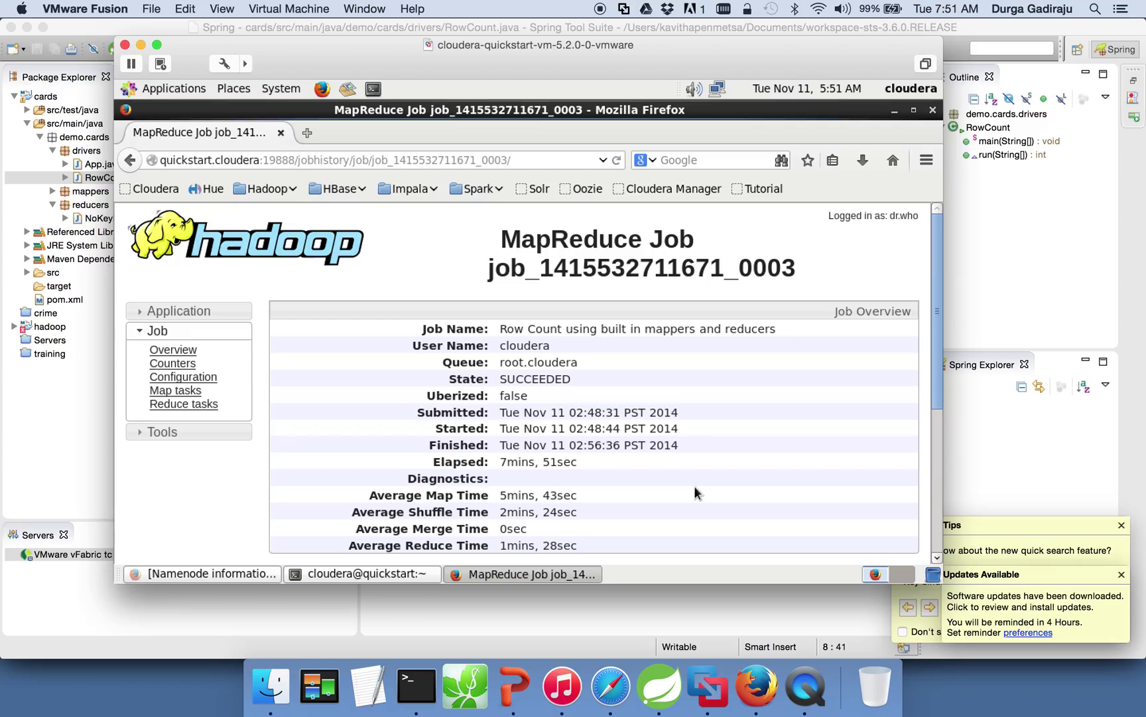
# Step: Switch to the IDE's RowCount code, then back to the MapReduce job history page
pyautogui.click(658, 686)
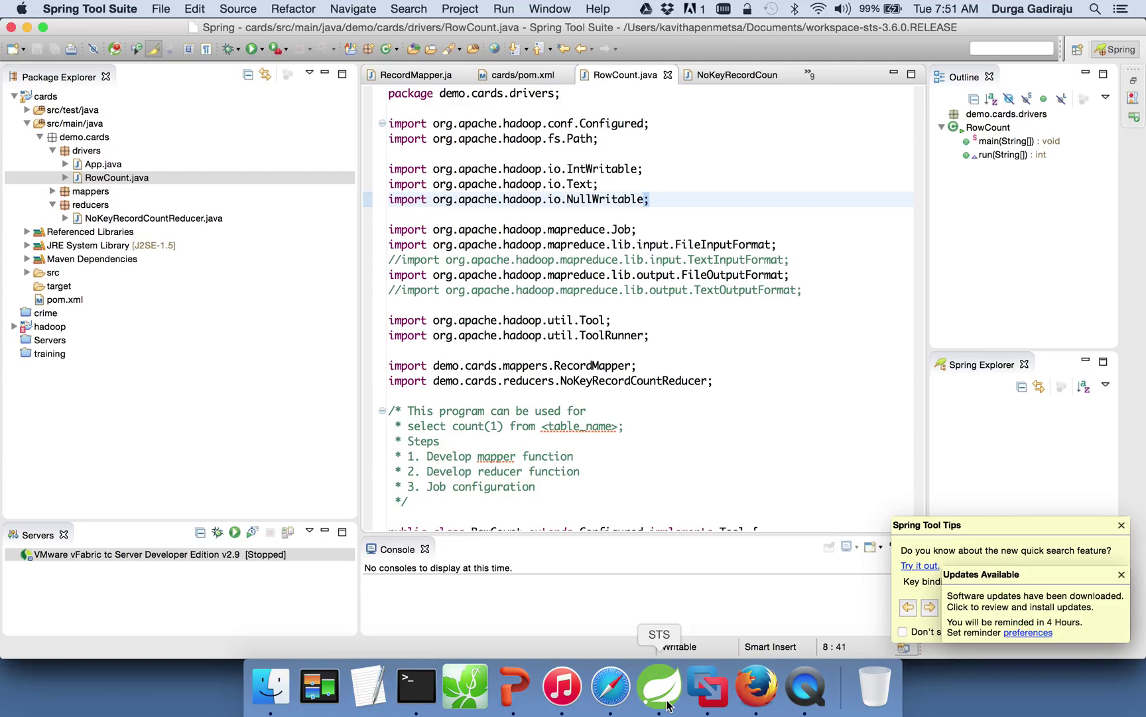
pyautogui.moveTo(709, 686)
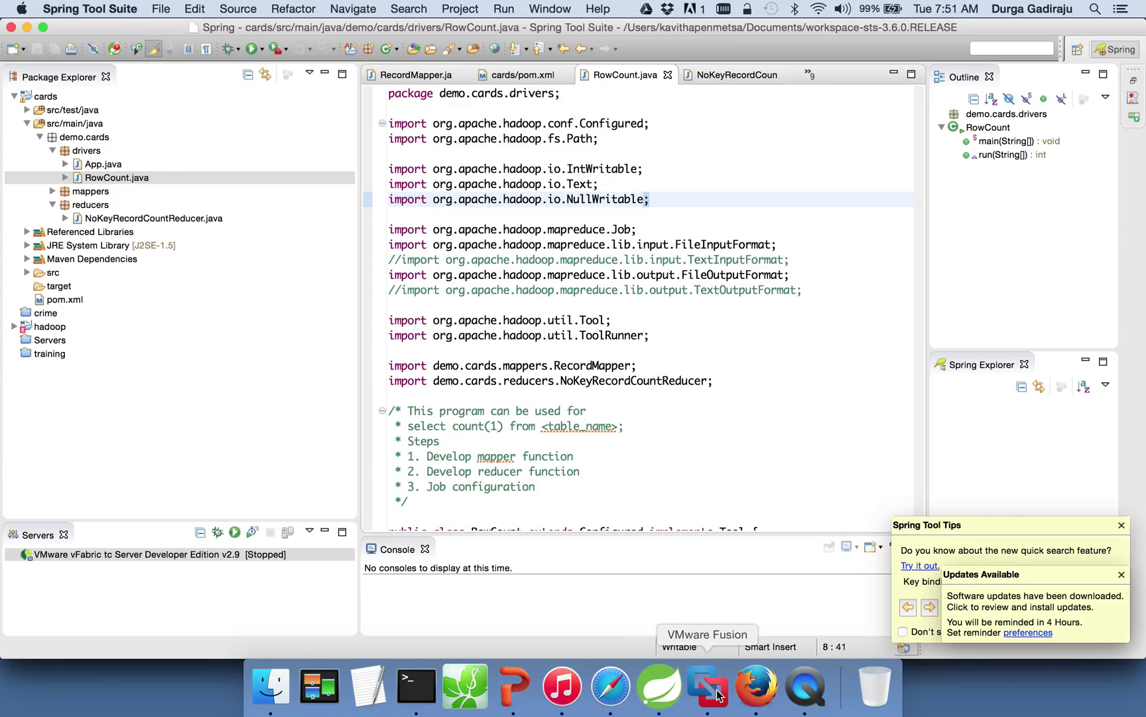
pyautogui.click(707, 685)
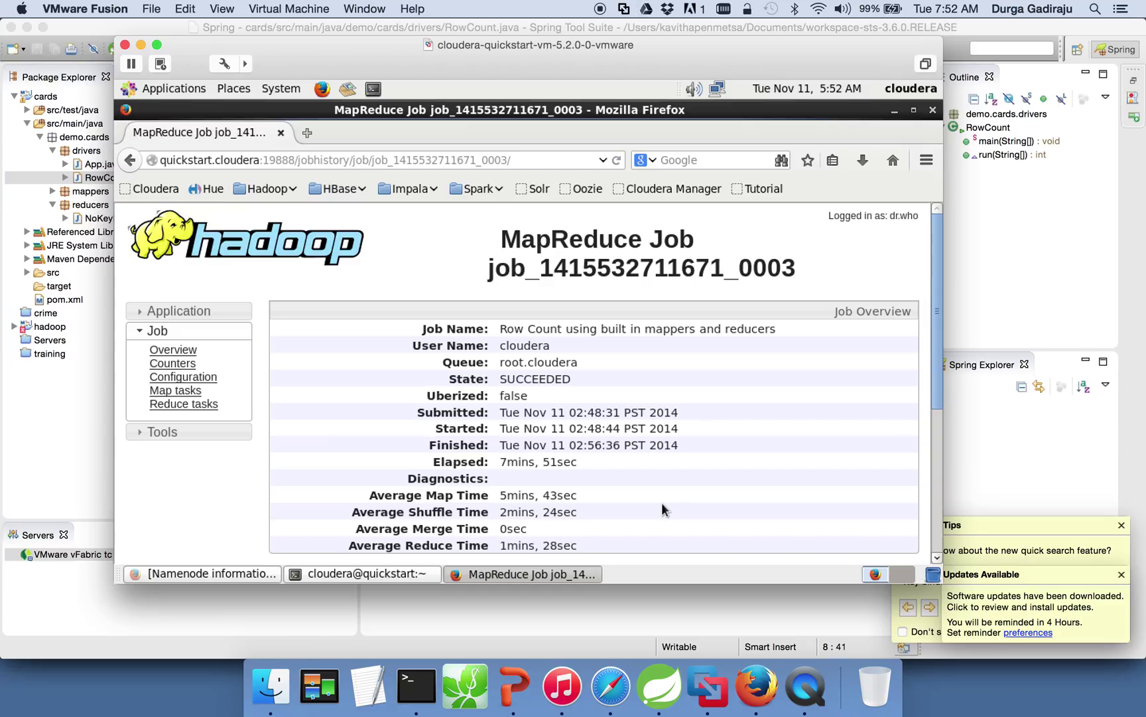
pyautogui.moveTo(701, 413)
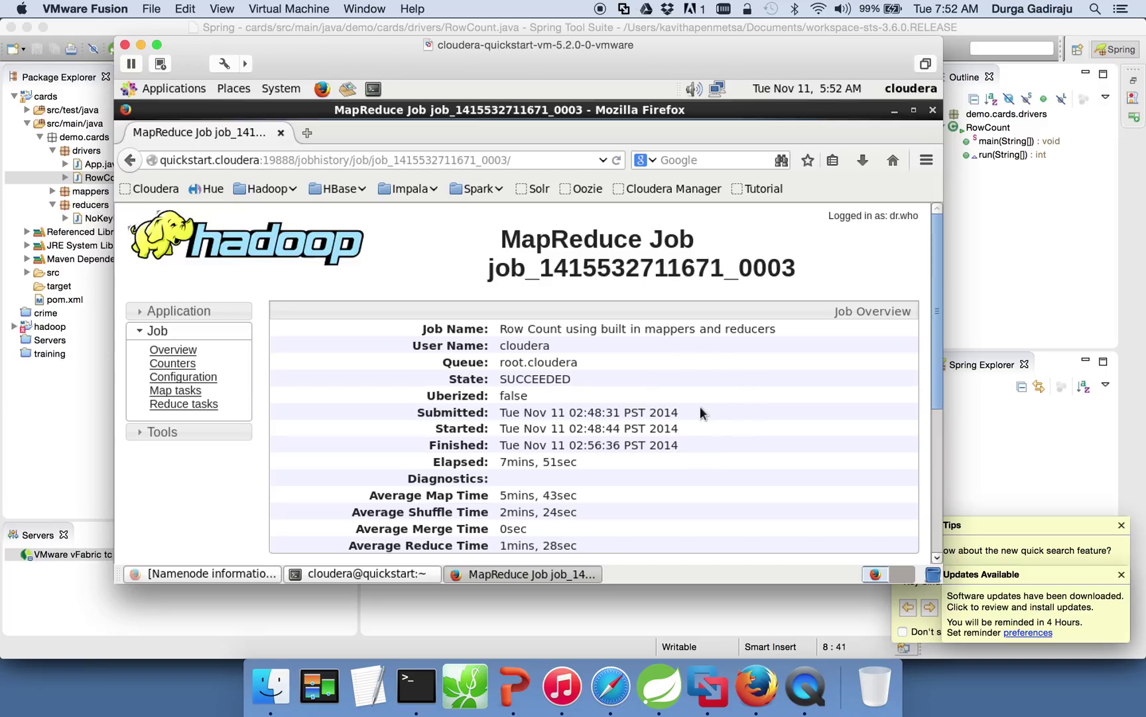
pyautogui.moveTo(659, 686)
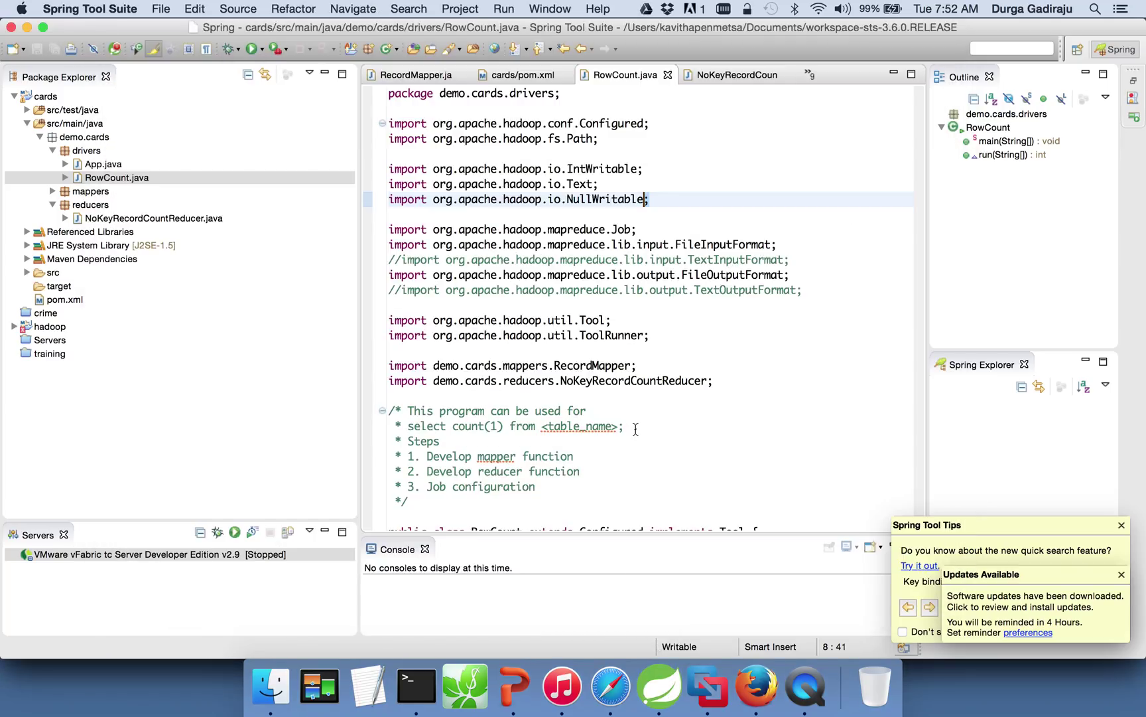
pyautogui.moveTo(317, 309)
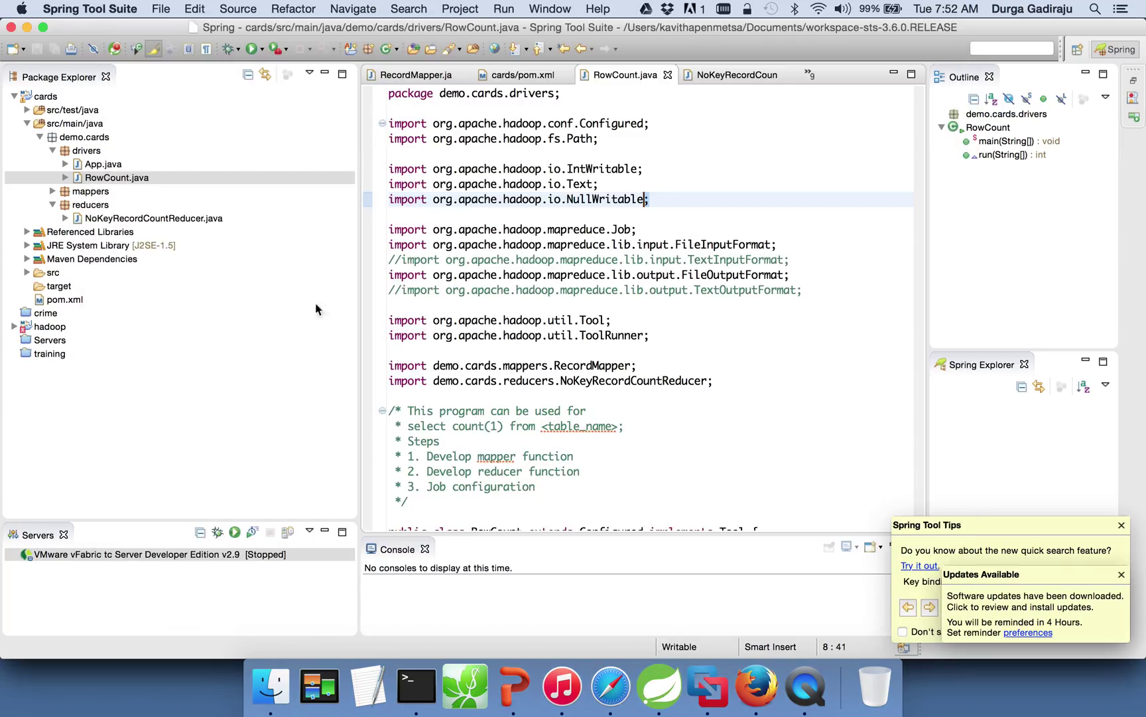
# Step: Show the cards project's pom.xml as raw XML and scroll to the Hadoop dependency blocks
pyautogui.click(65, 298)
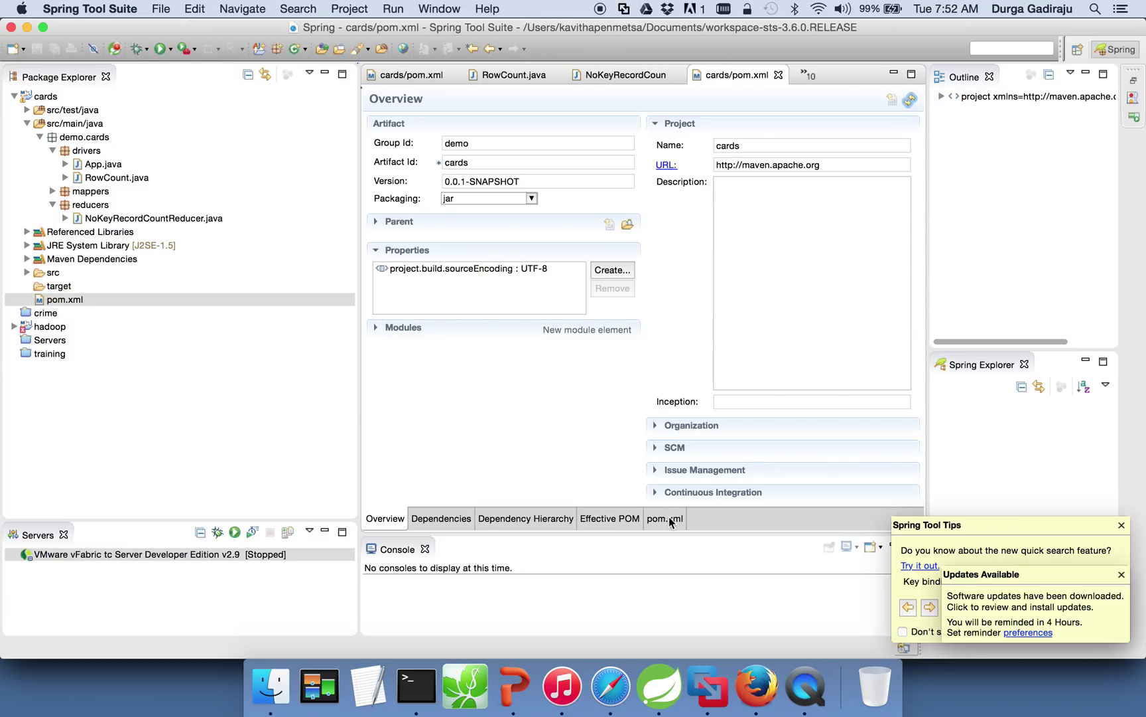
pyautogui.click(663, 519)
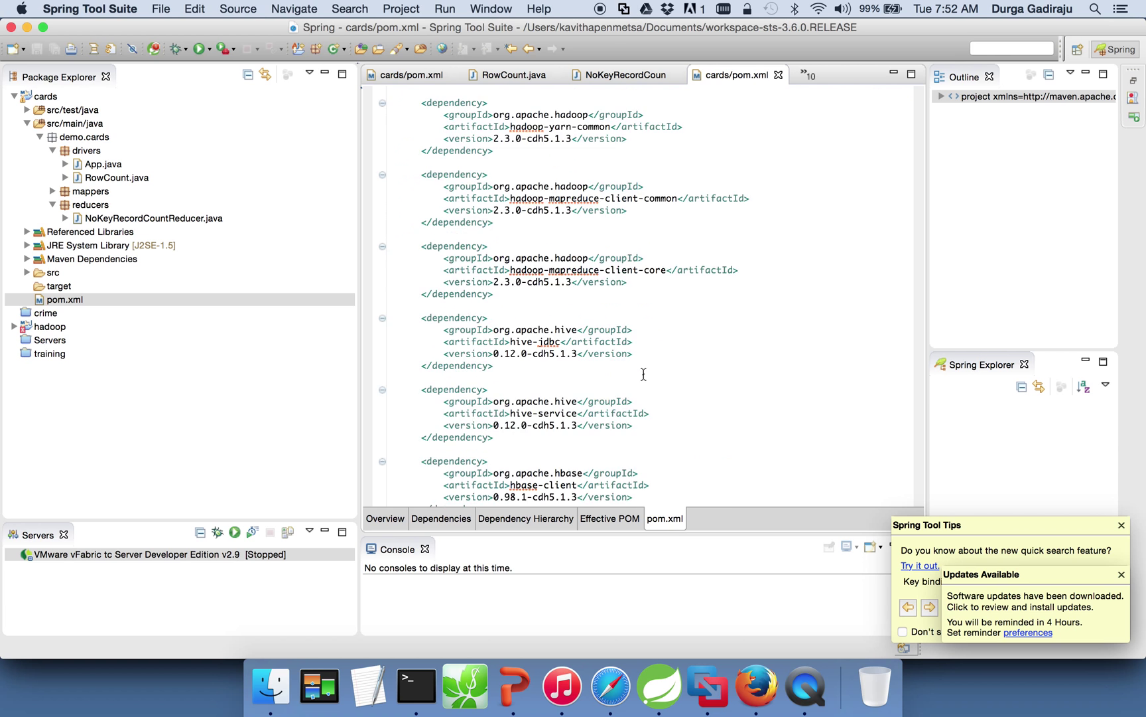
pyautogui.scroll(-3)
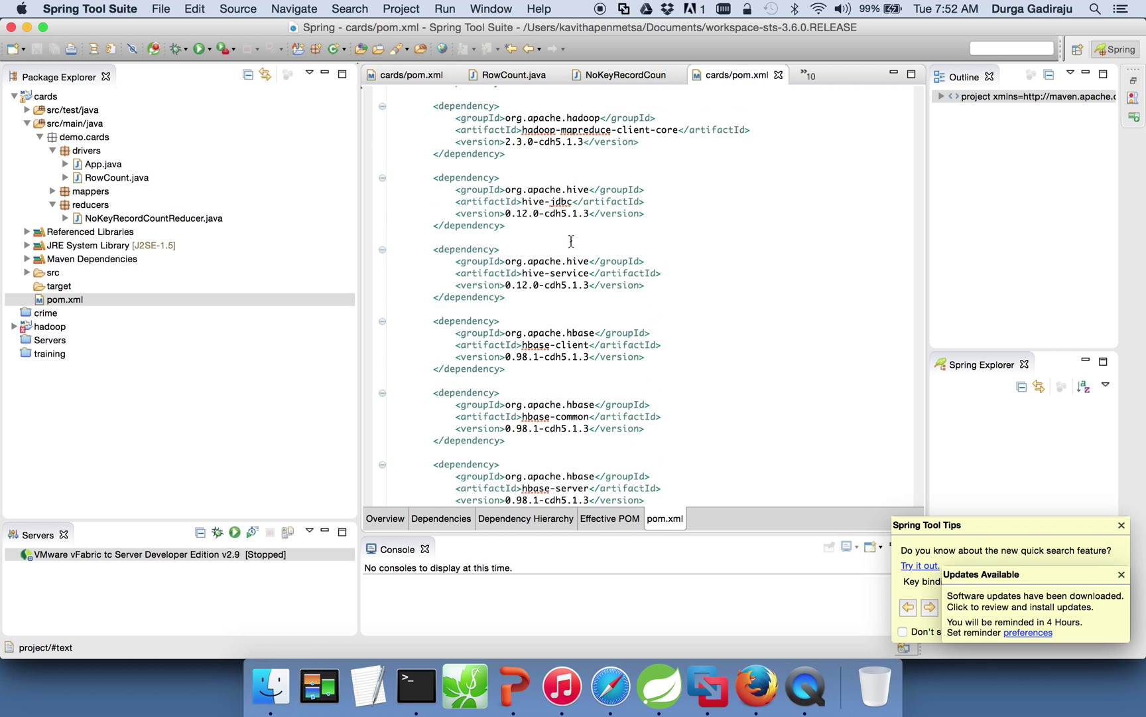
pyautogui.scroll(3)
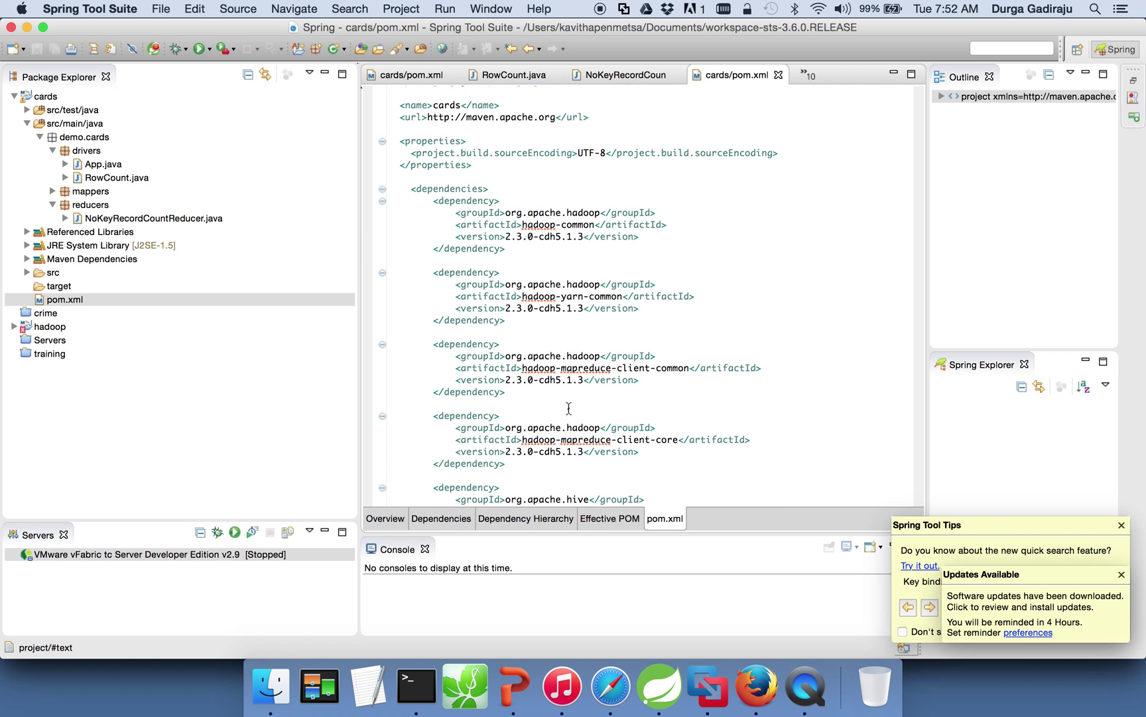
pyautogui.scroll(-3)
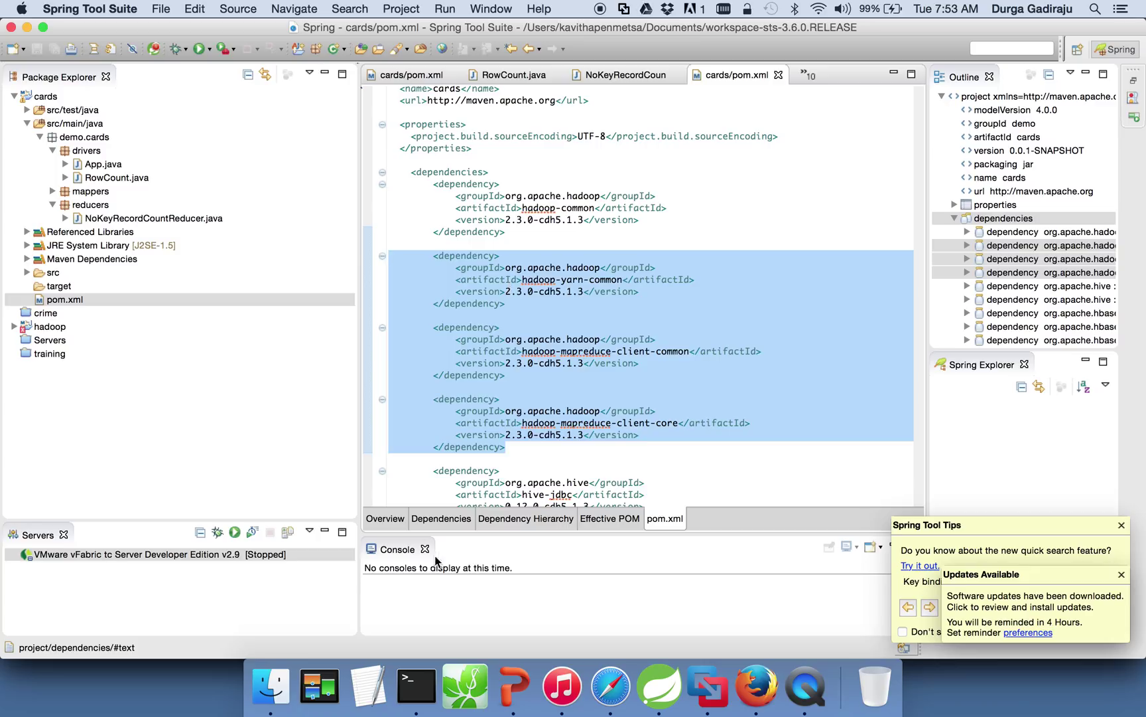
pyautogui.moveTo(658, 686)
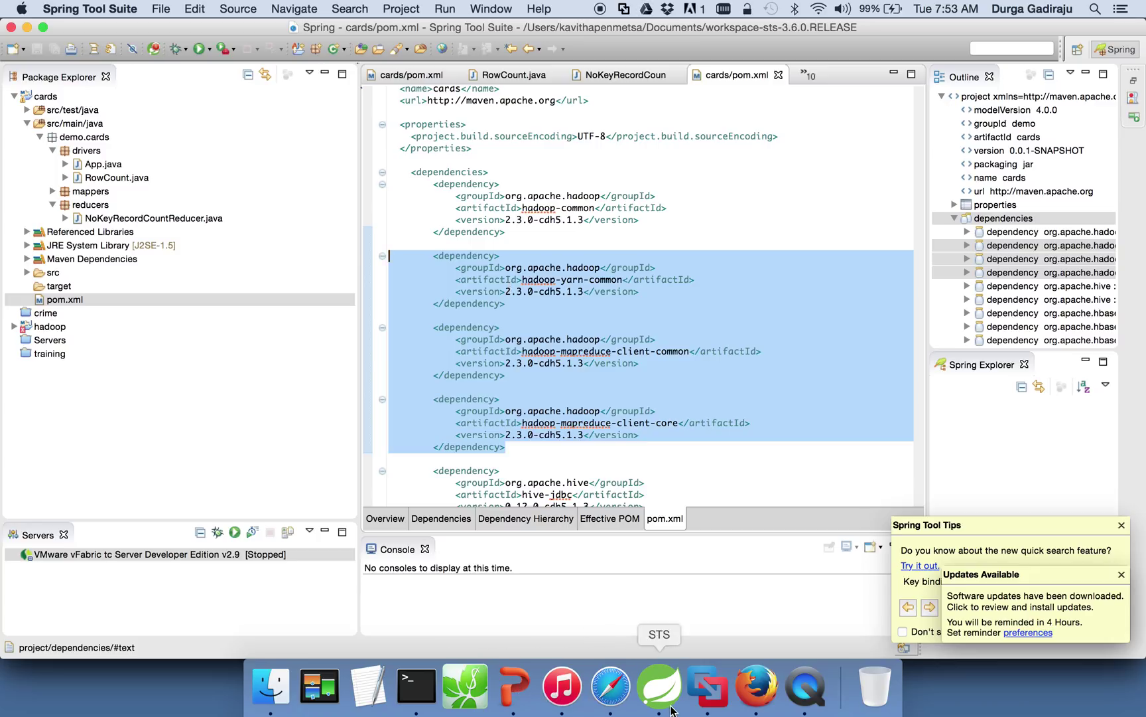
pyautogui.moveTo(756, 686)
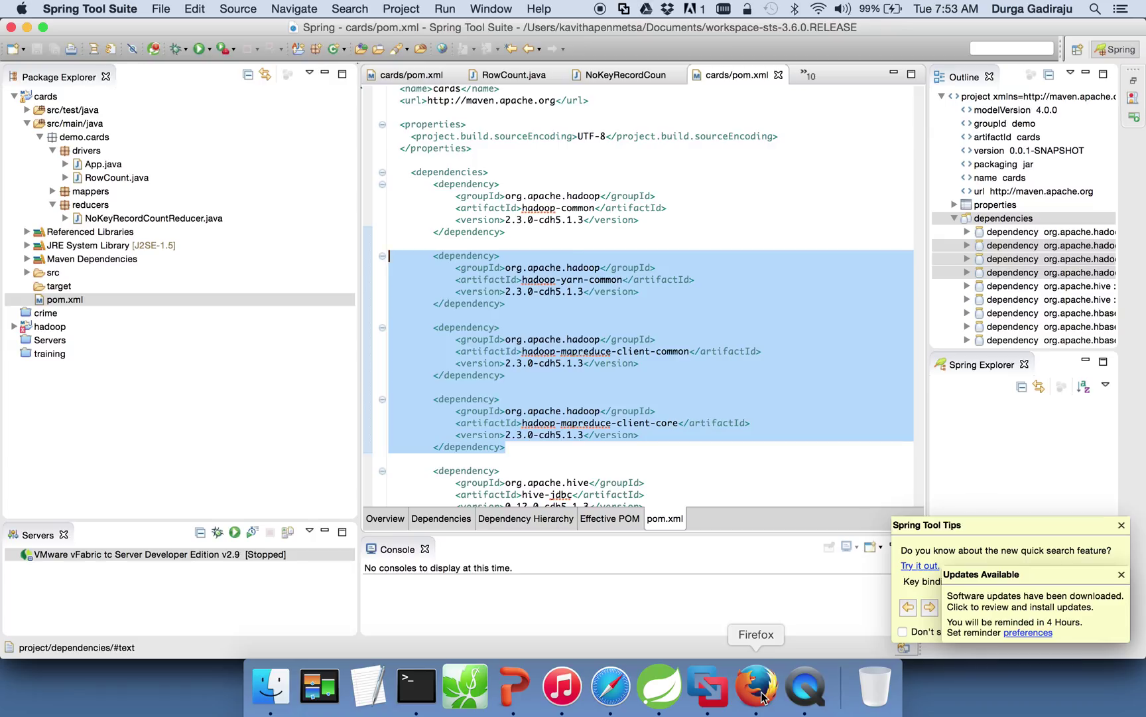
pyautogui.moveTo(719, 276)
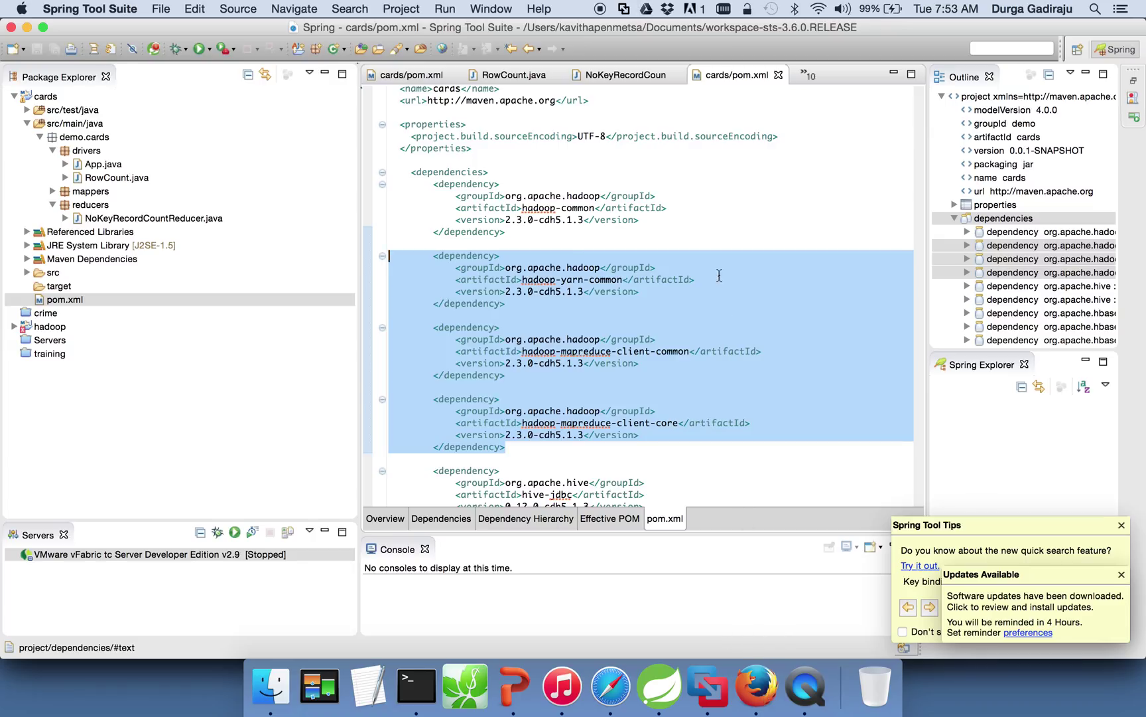
pyautogui.moveTo(756, 686)
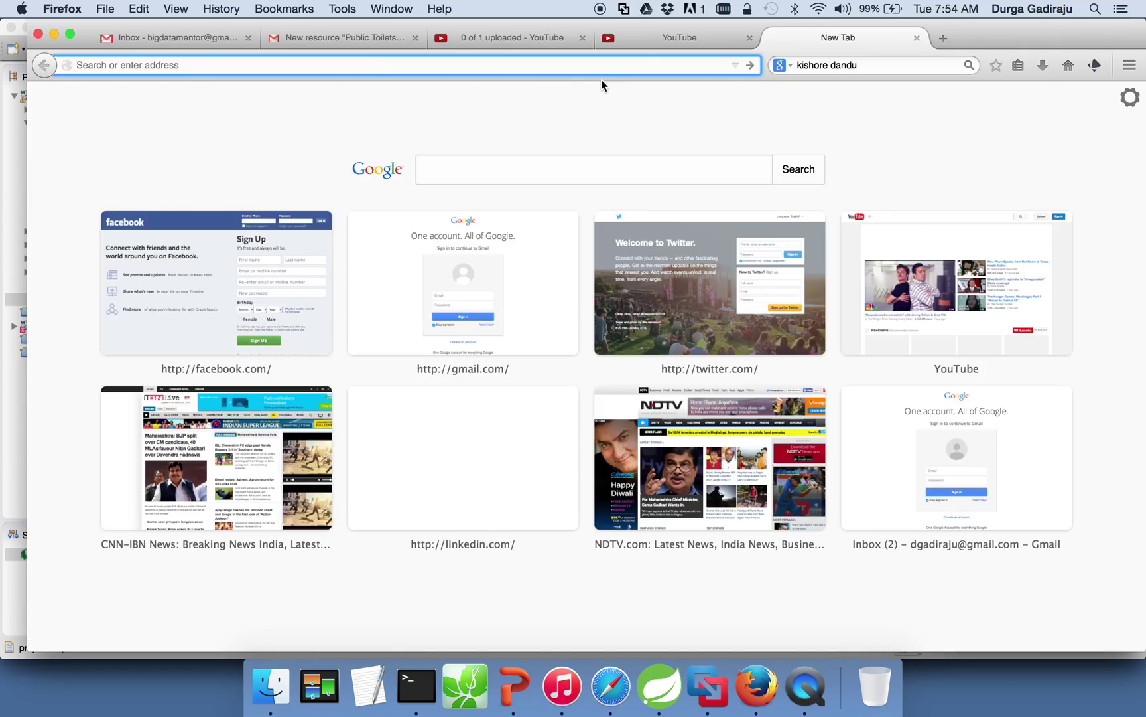
# Step: Search 'durga gadiraju' and open the LinkedIn profile from the results
pyautogui.click(462, 457)
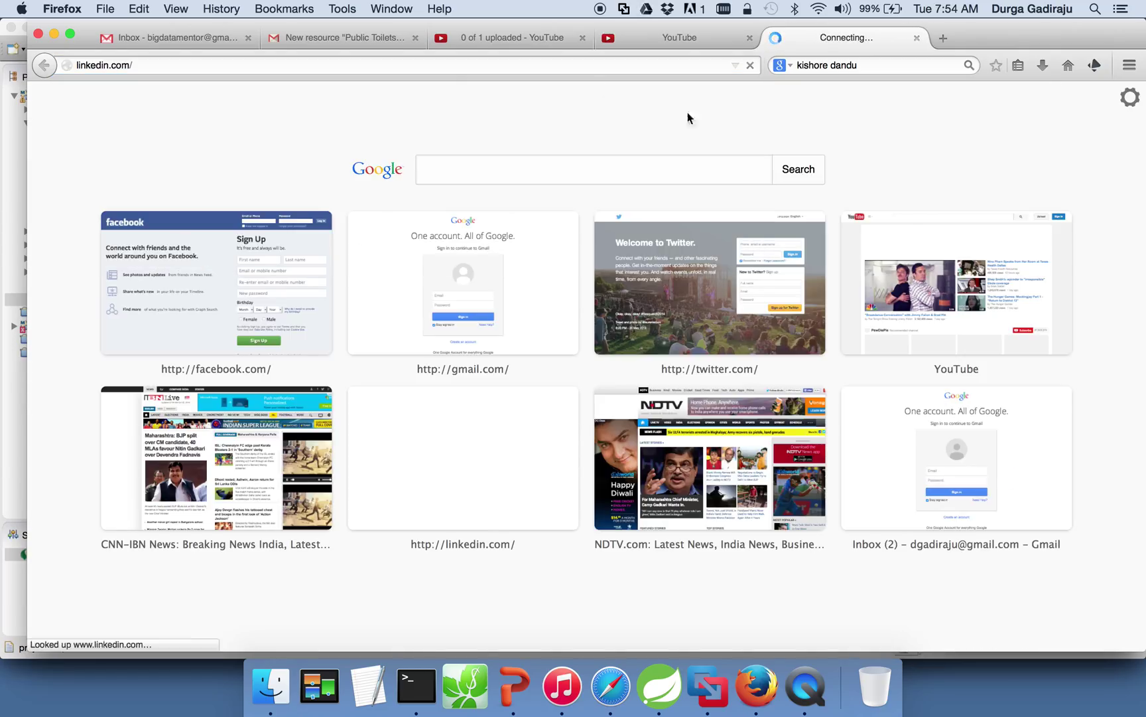
pyautogui.write('du')
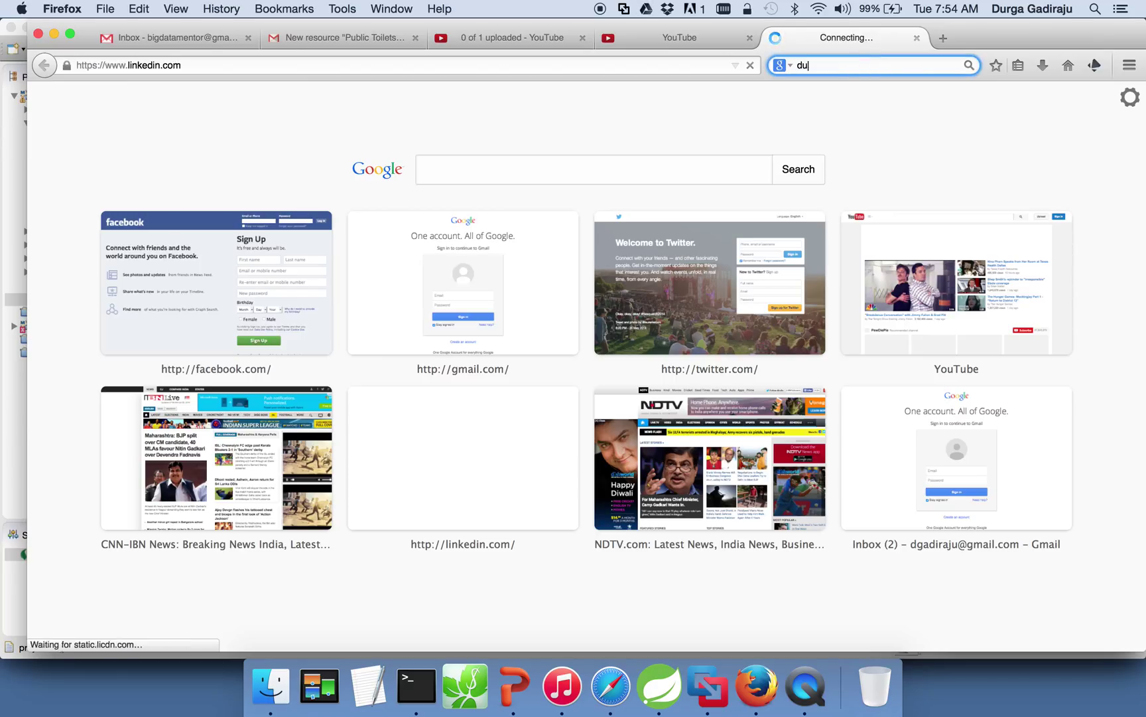
pyautogui.write('durga gadiraju')
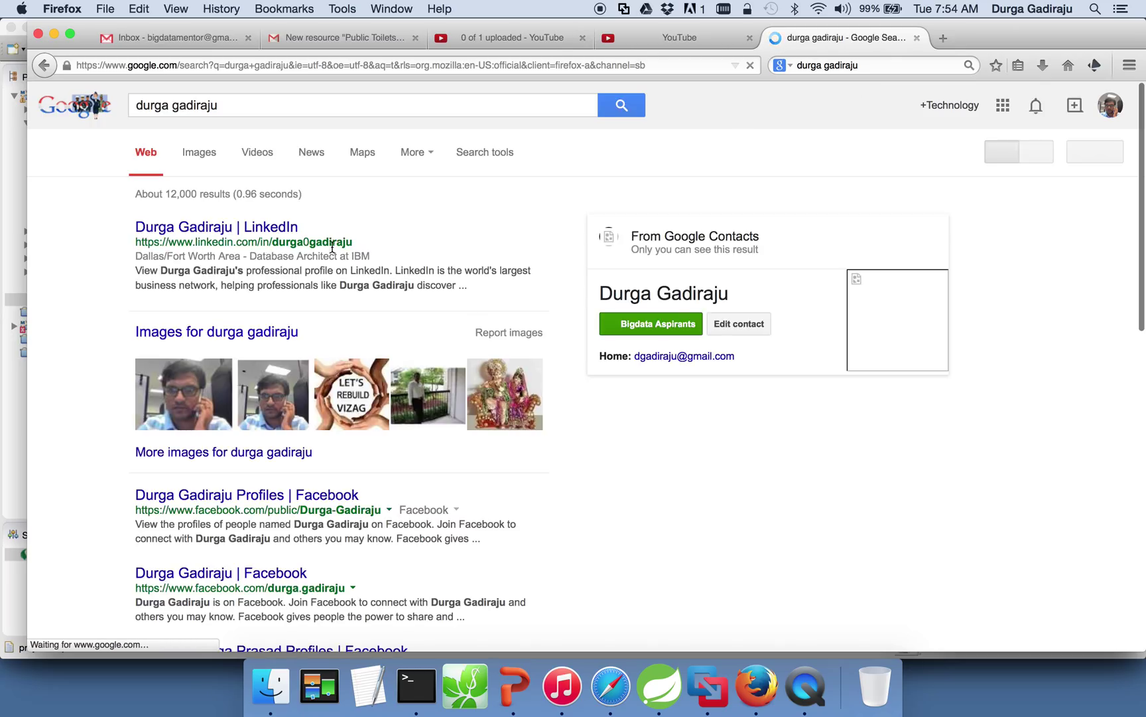
pyautogui.click(217, 227)
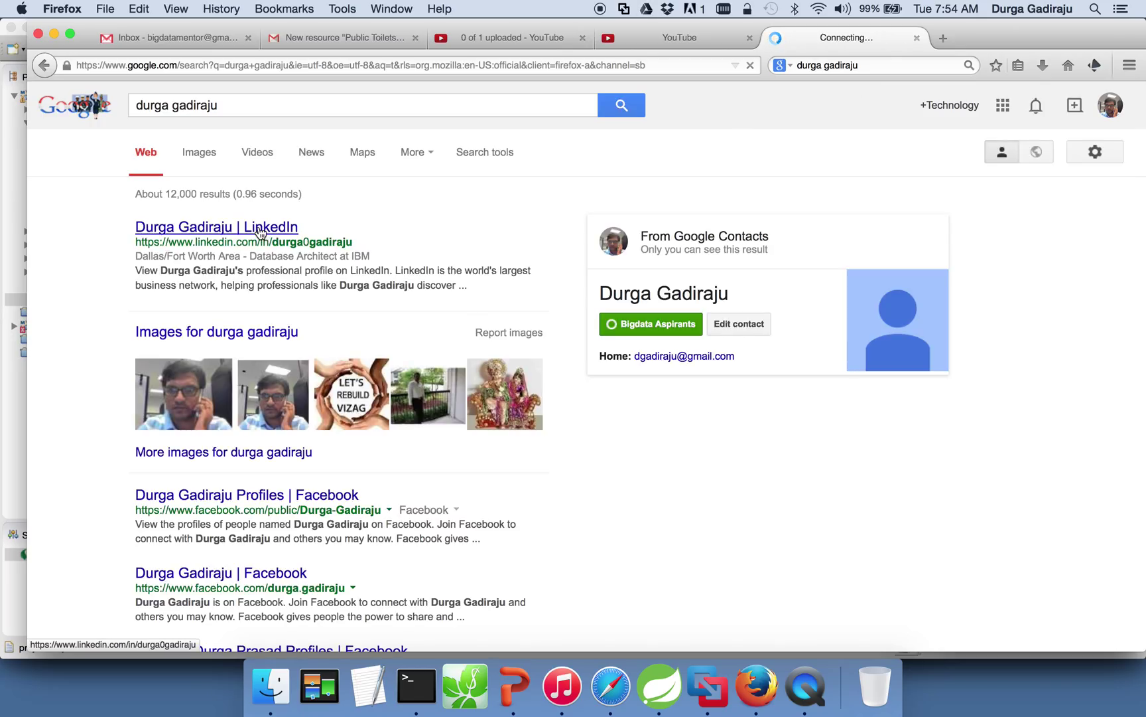
pyautogui.click(217, 227)
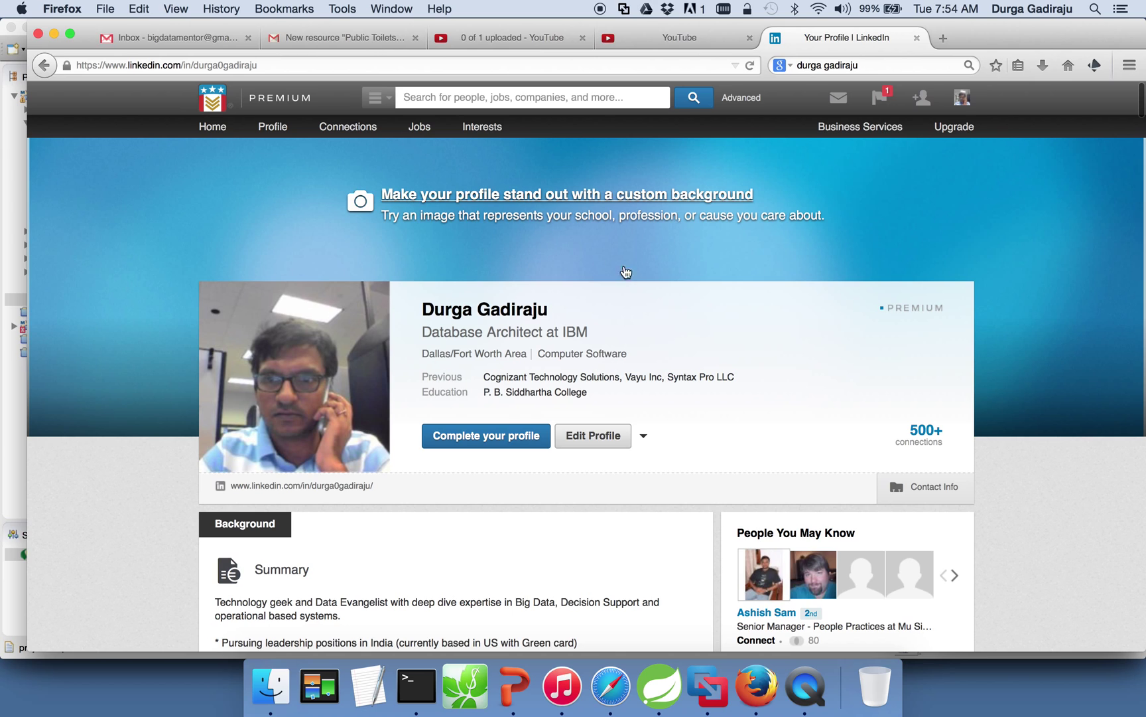
pyautogui.moveTo(706, 354)
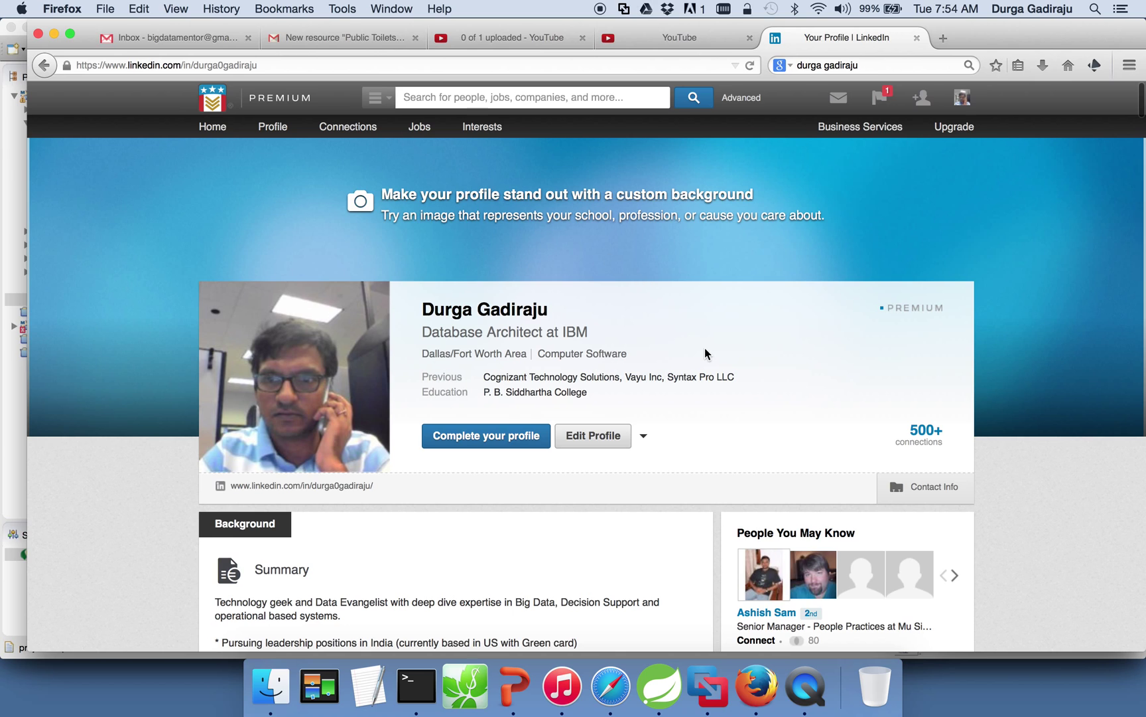
# Step: Browse down to the profile's Skills section, then return to the pom.xml in Spring Tool Suite
pyautogui.scroll(-3)
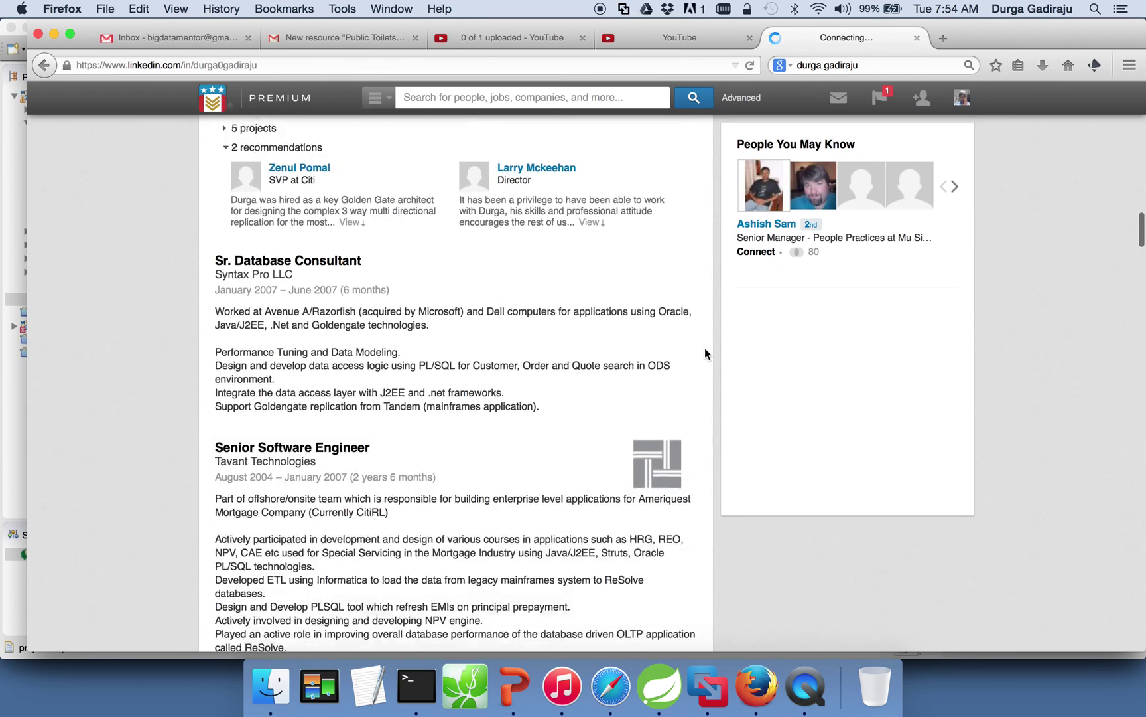
pyautogui.scroll(-3)
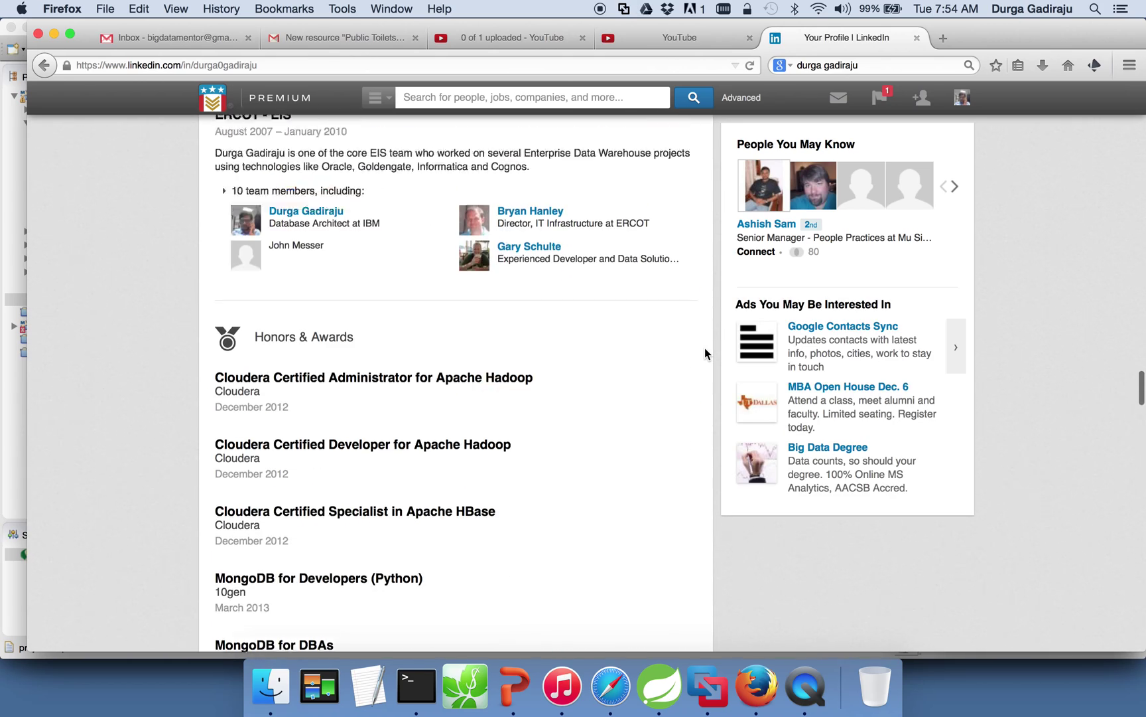
pyautogui.scroll(-3)
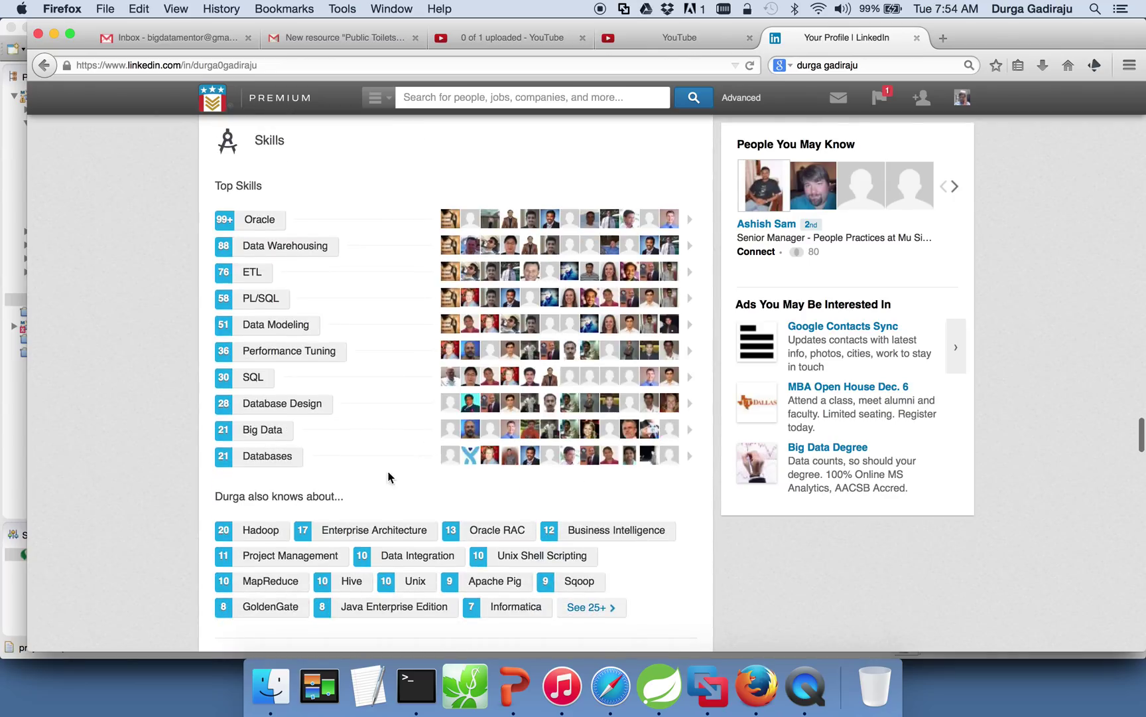
pyautogui.moveTo(260, 529)
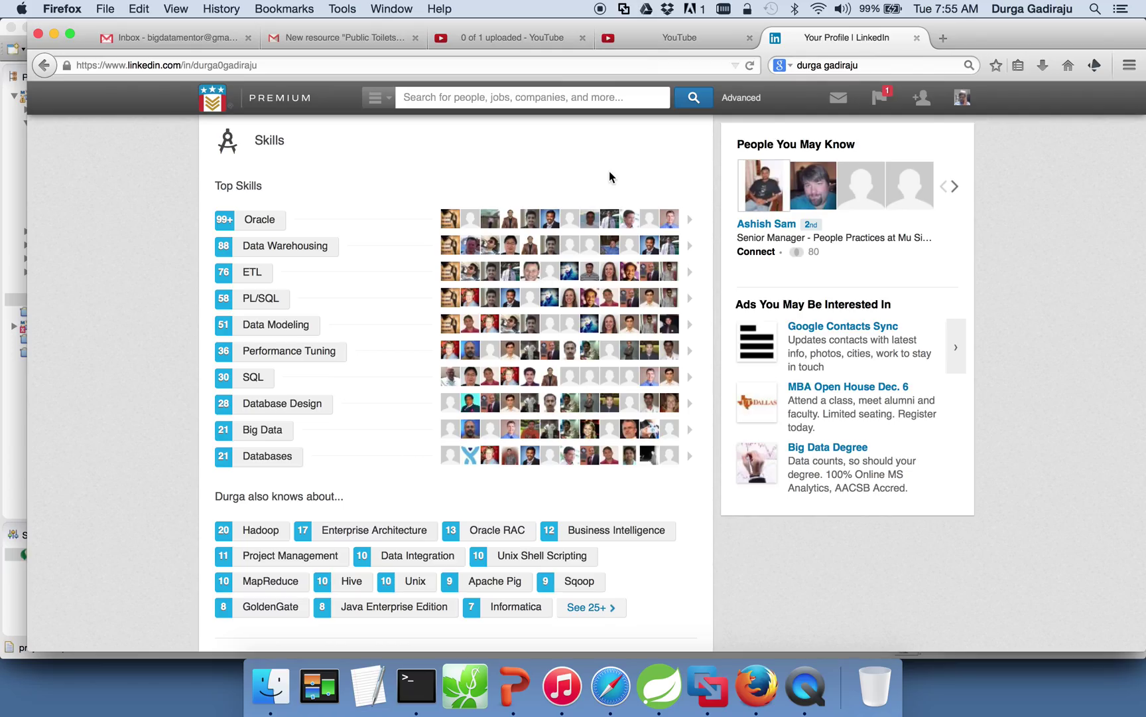
pyautogui.click(679, 38)
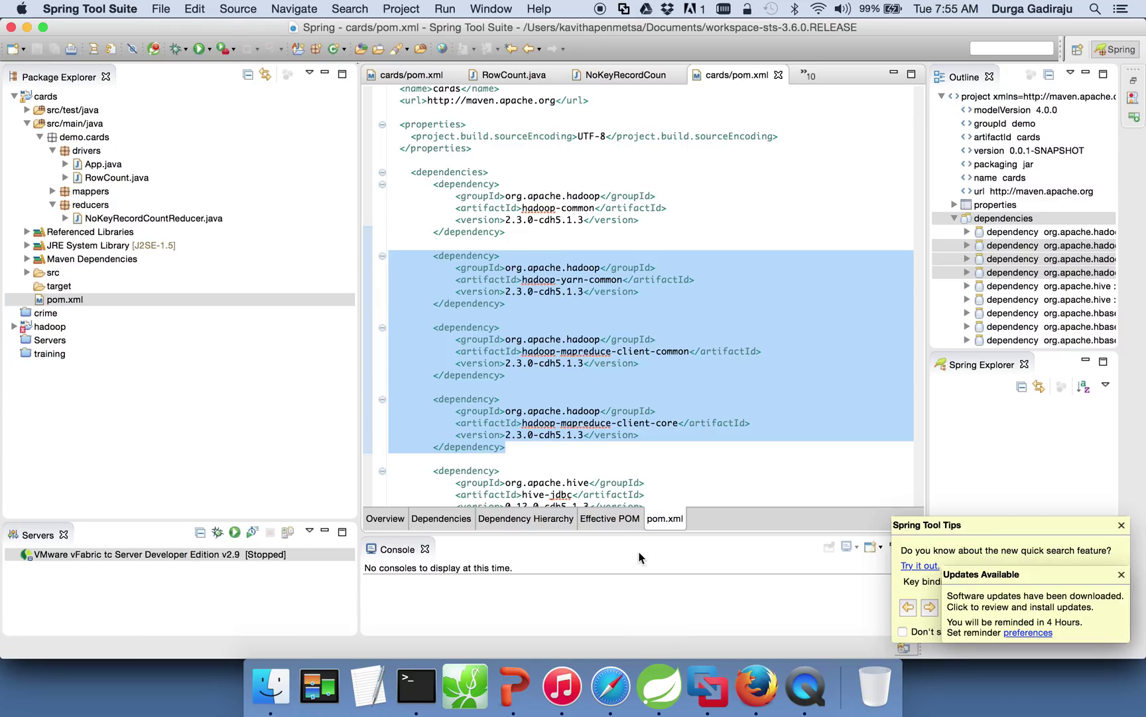
pyautogui.moveTo(654, 467)
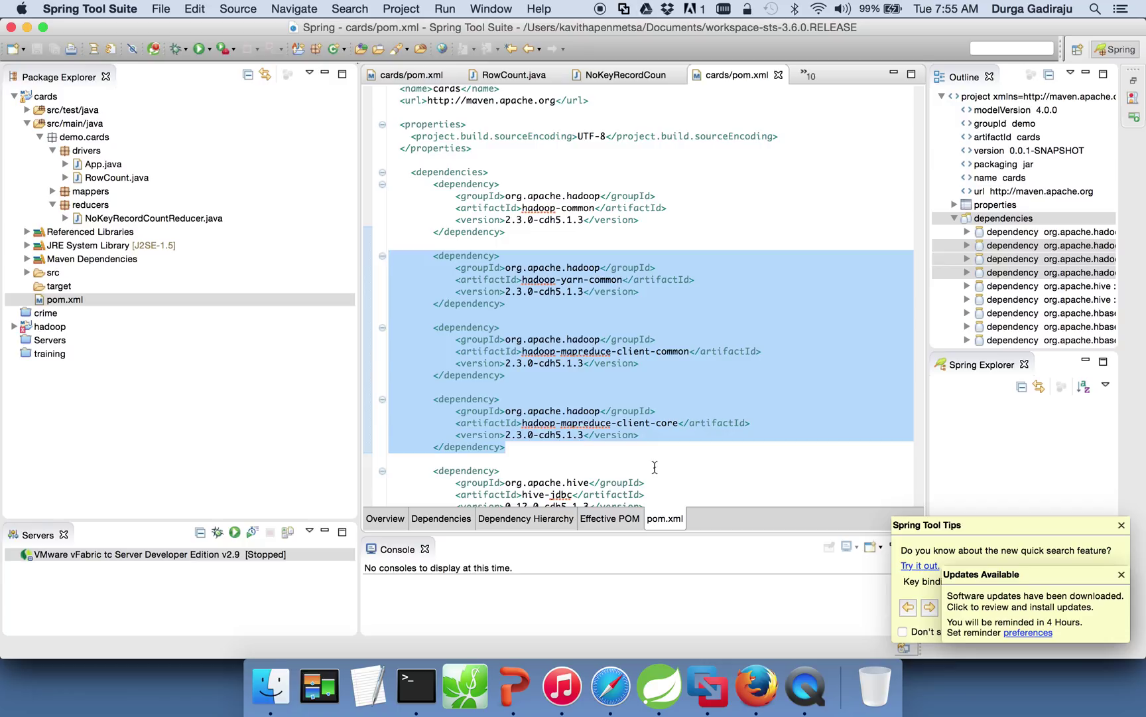
pyautogui.moveTo(665, 461)
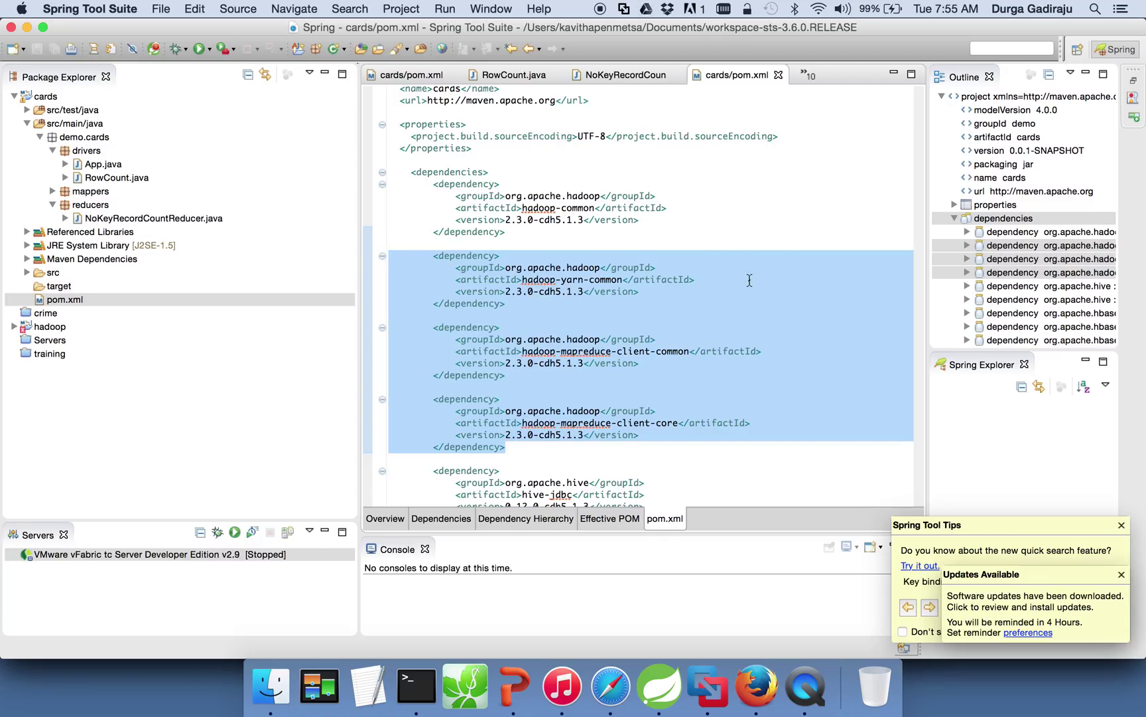
pyautogui.moveTo(702, 220)
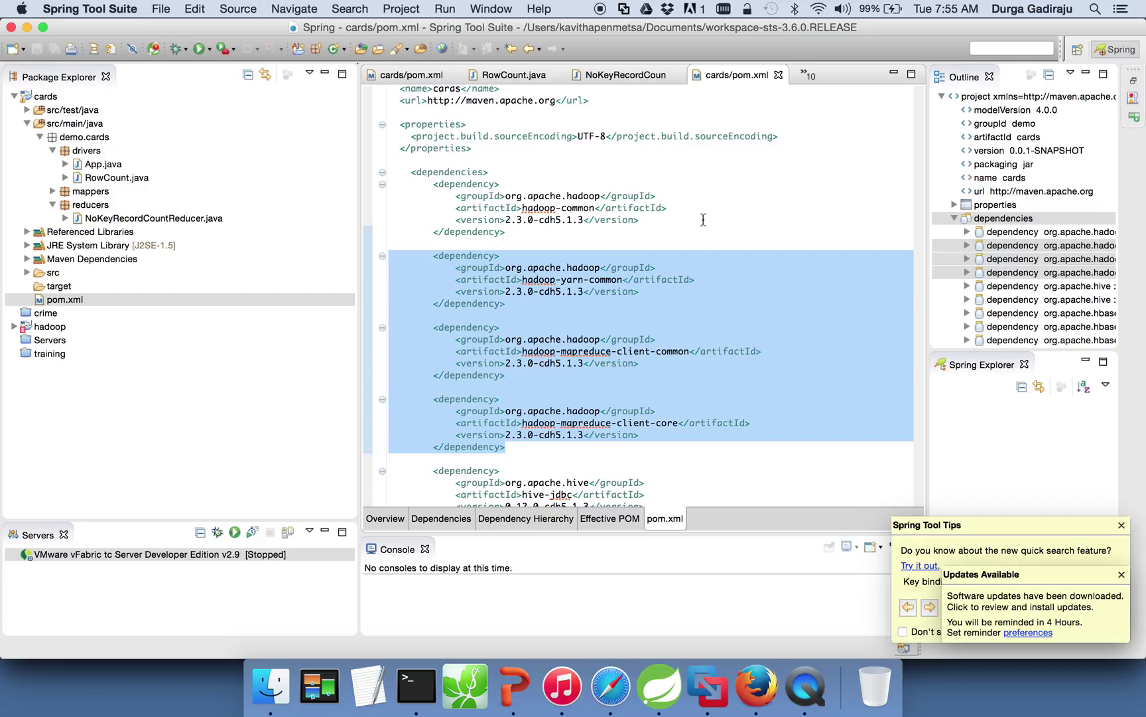